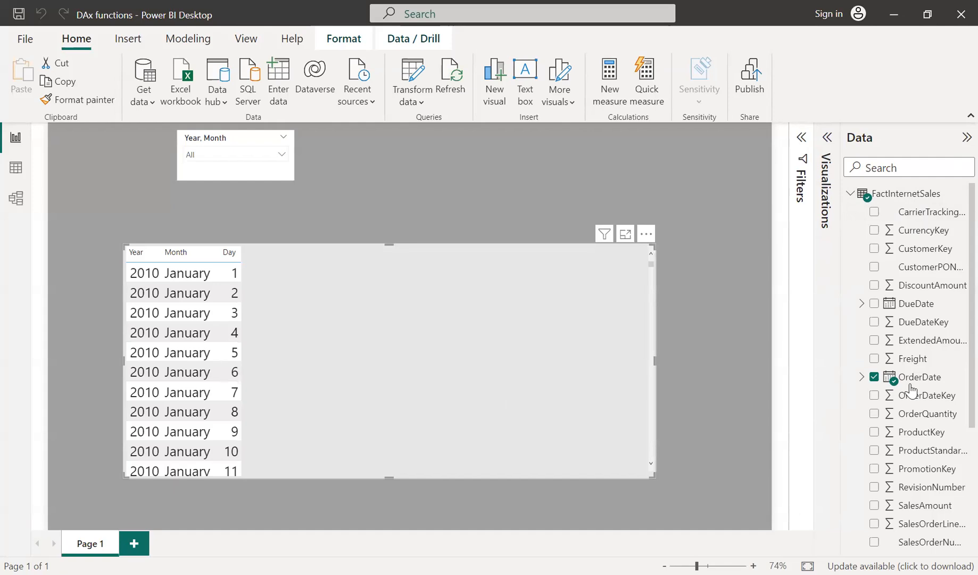
Step: Expand OrderDate's Year/Month/Day hierarchy and start a new measure in FactInternetSales
left_click(863, 377)
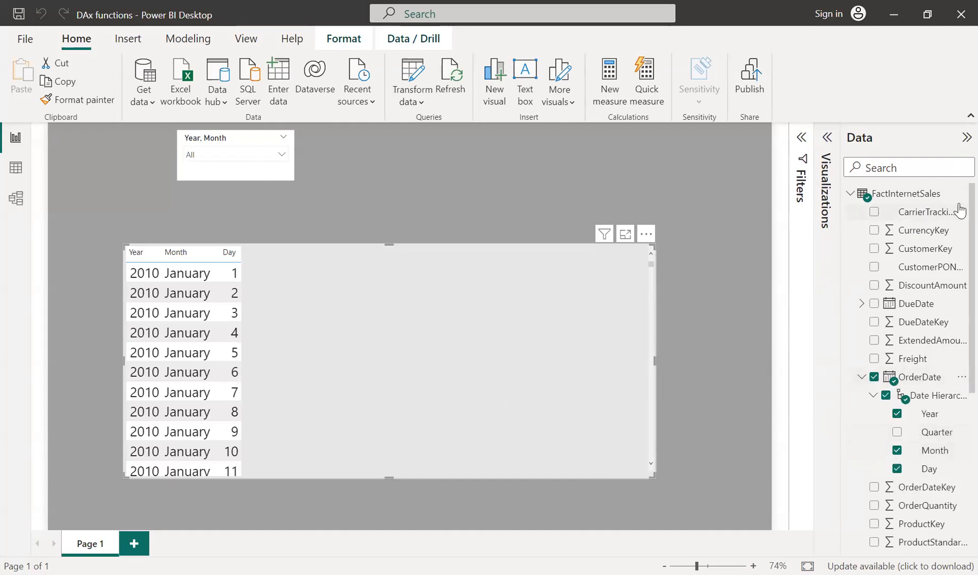
right_click(905, 193)
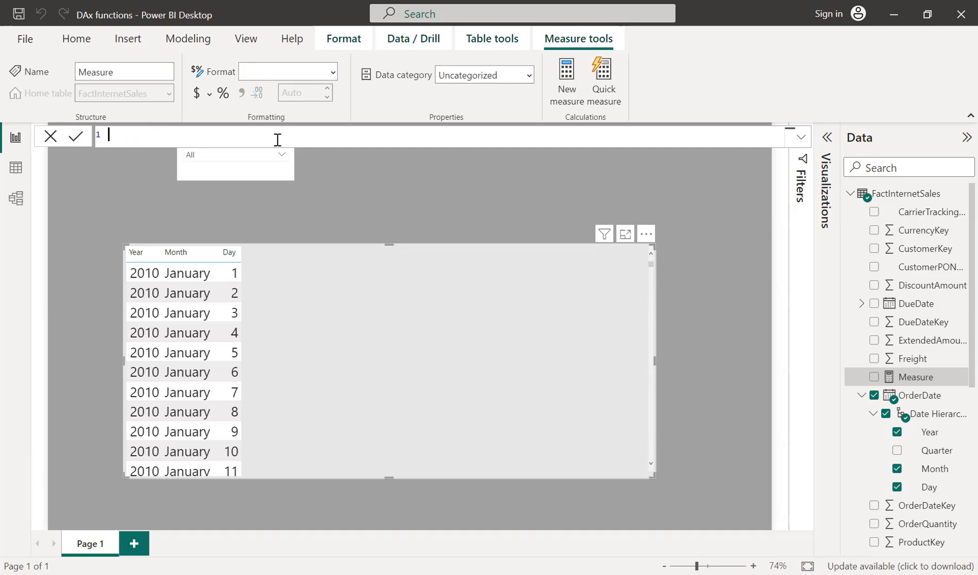
Step: Begin Month ago date = DATEADD(FactInternetSales[OrderDate].[Date], as the dates argument
type("a Month ago d")
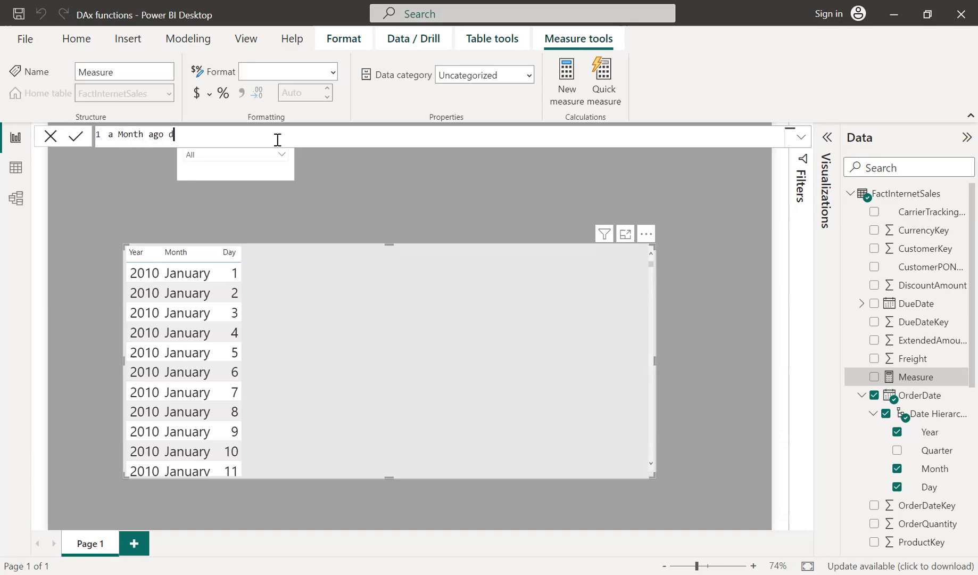
type("ate =")
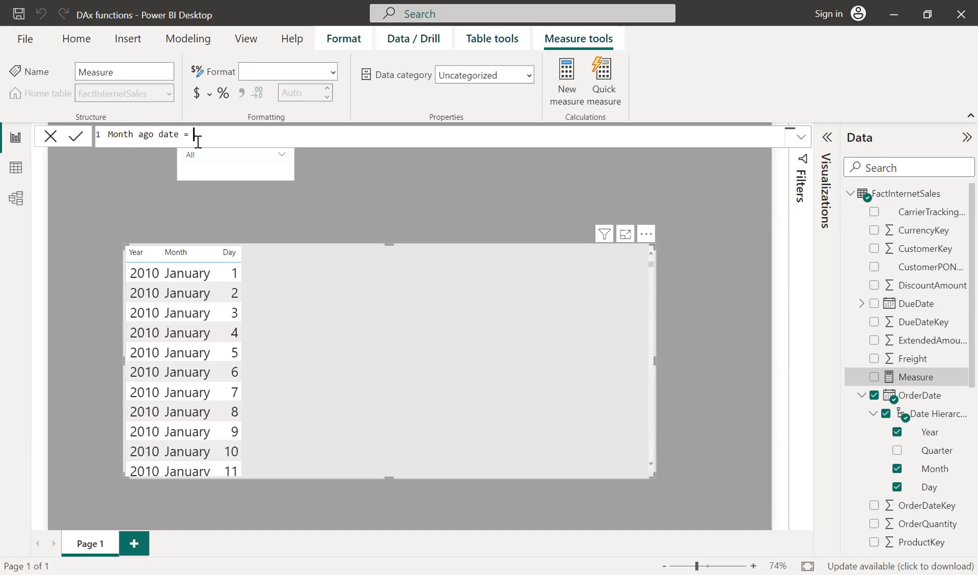
type("DateADD")
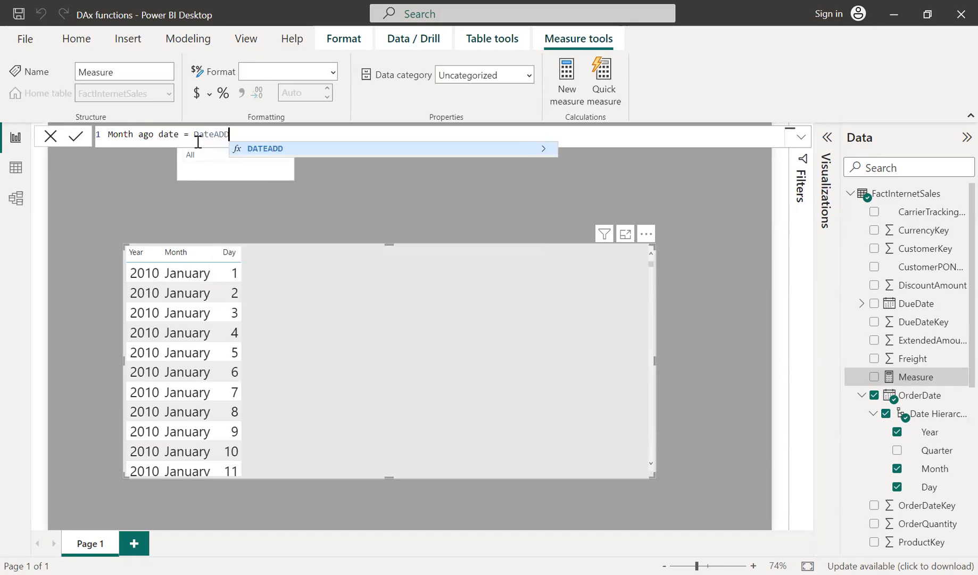
type("(")
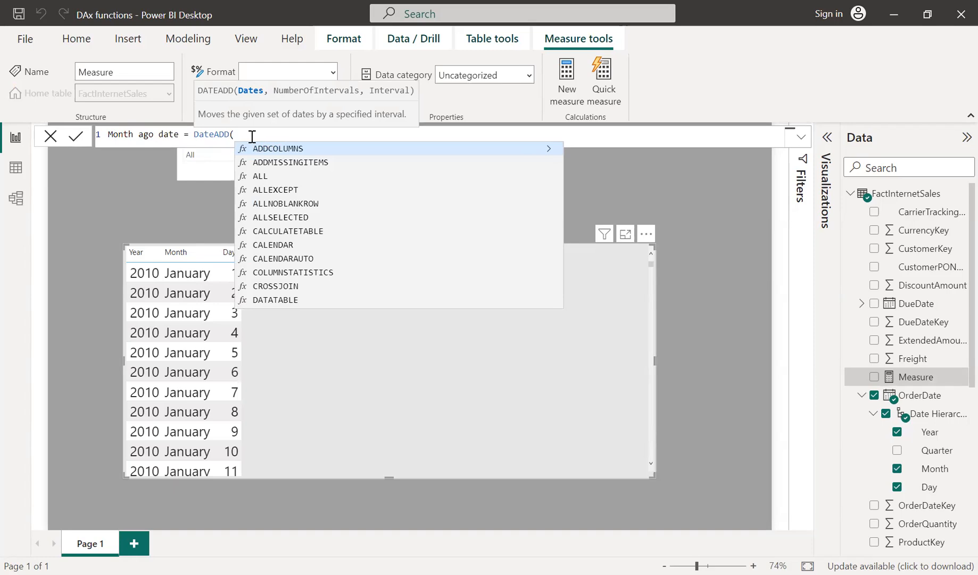
type("fact")
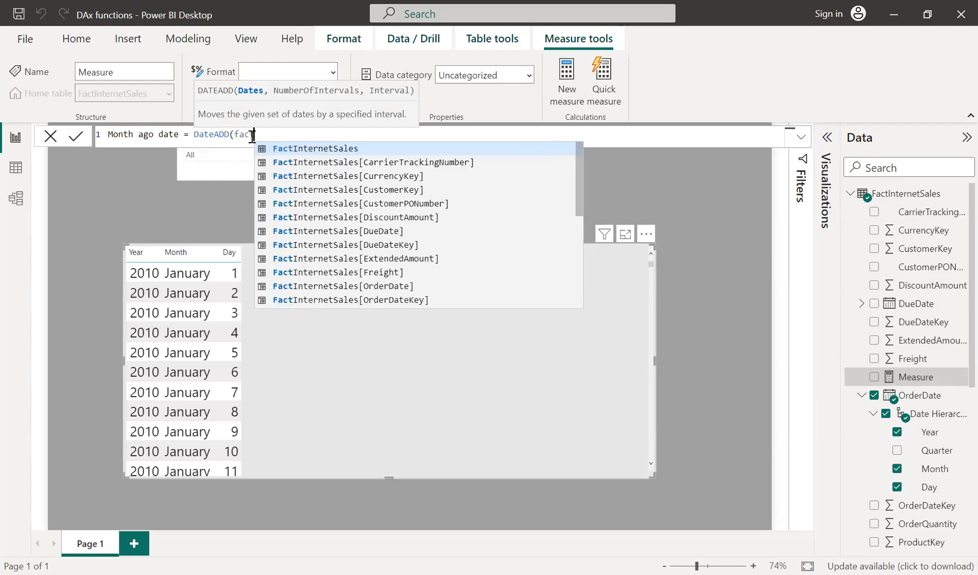
mouse_move(339, 231)
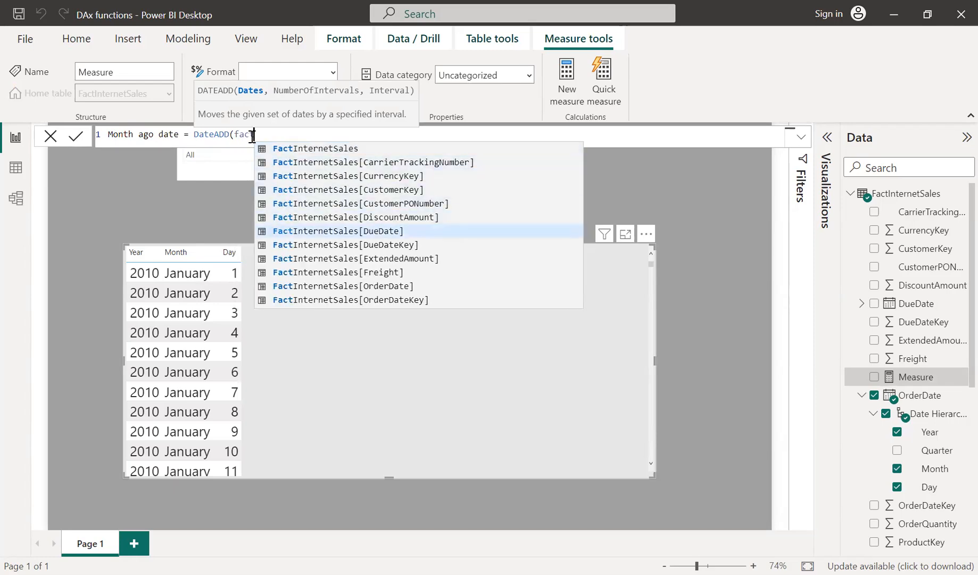
left_click(342, 287)
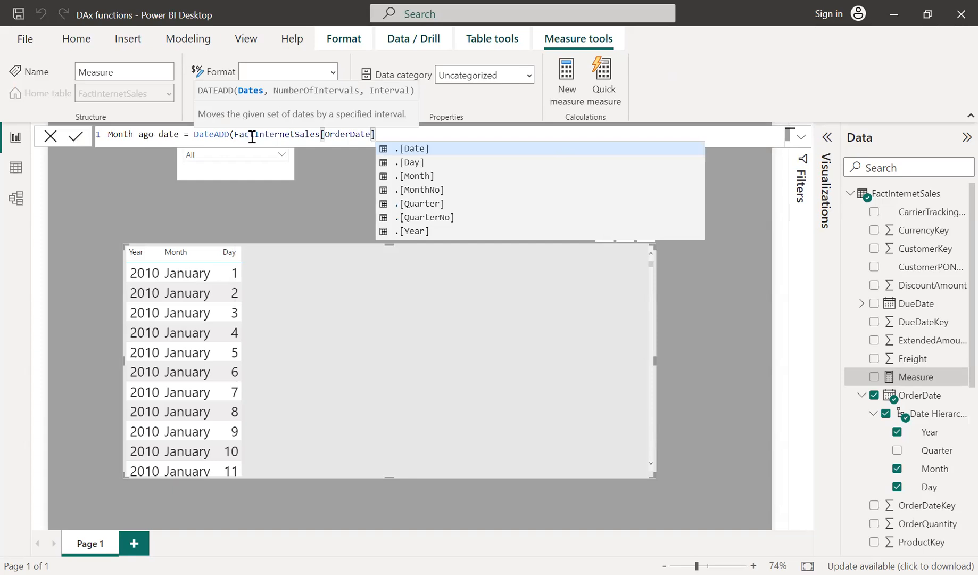
left_click(412, 149)
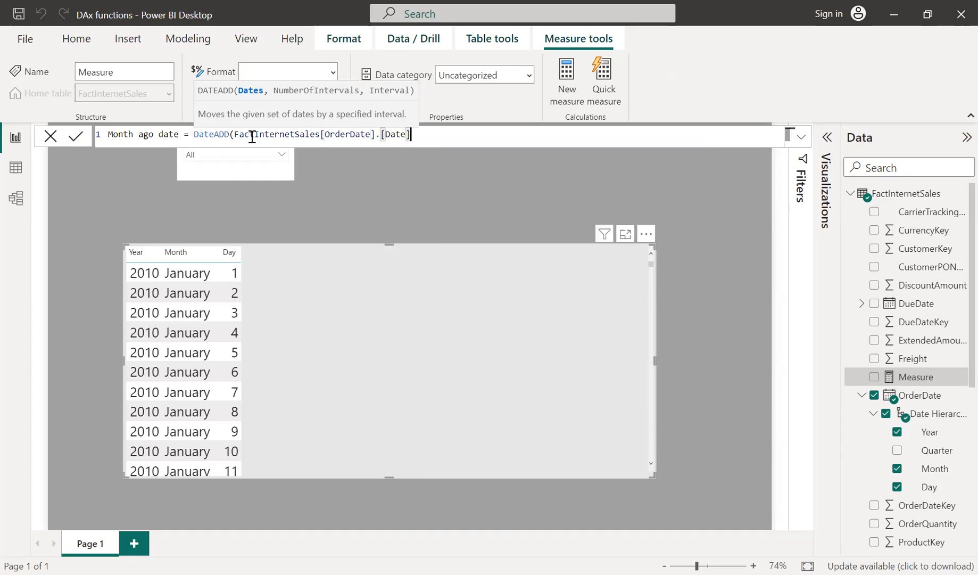
type(",")
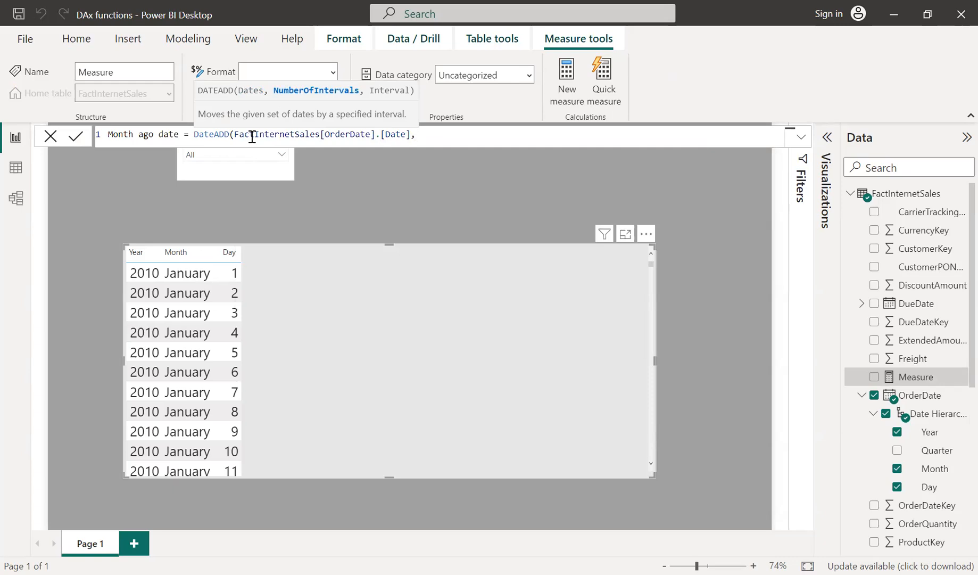
Step: Complete the measure with offset -1 and interval MONTH, then commit it
left_click(415, 134)
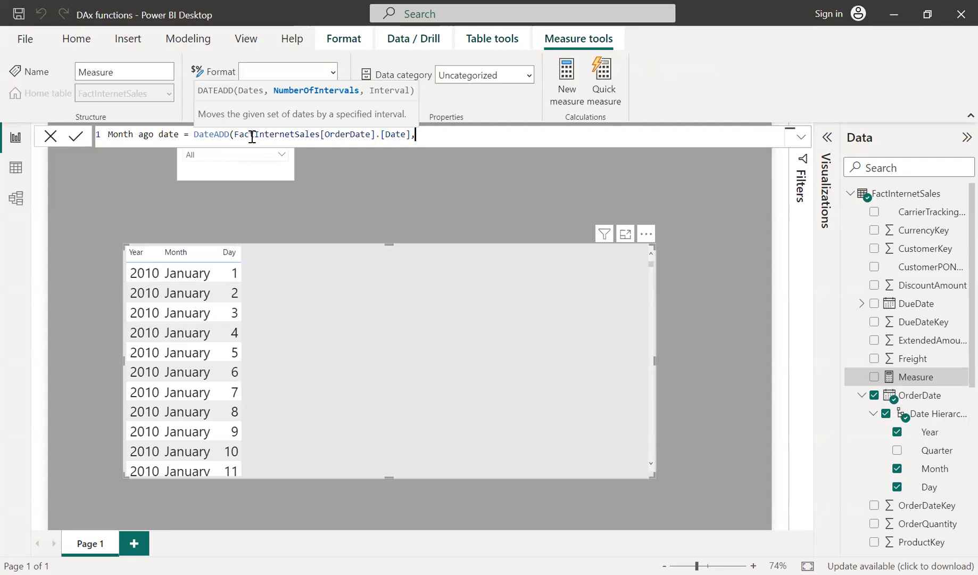
type("-1")
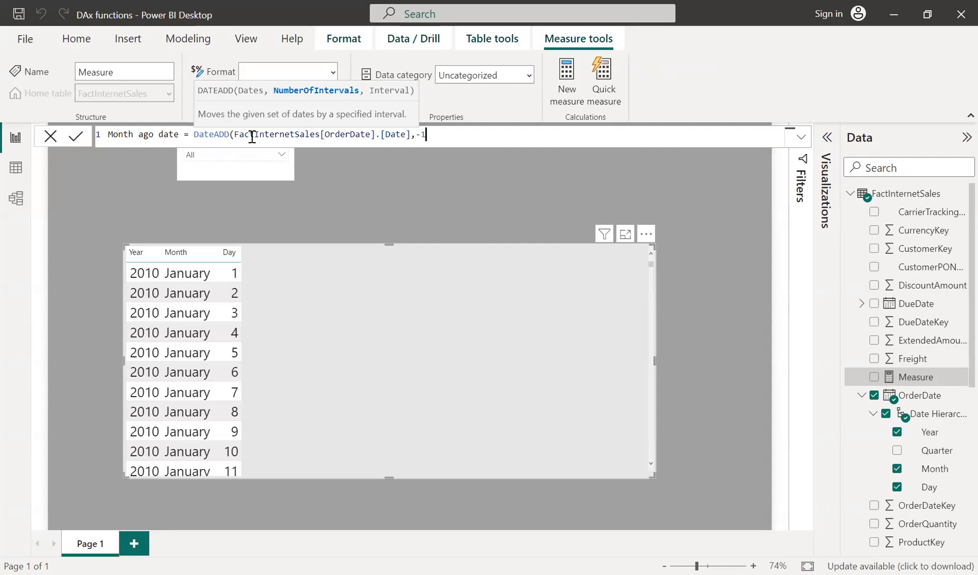
type(",")
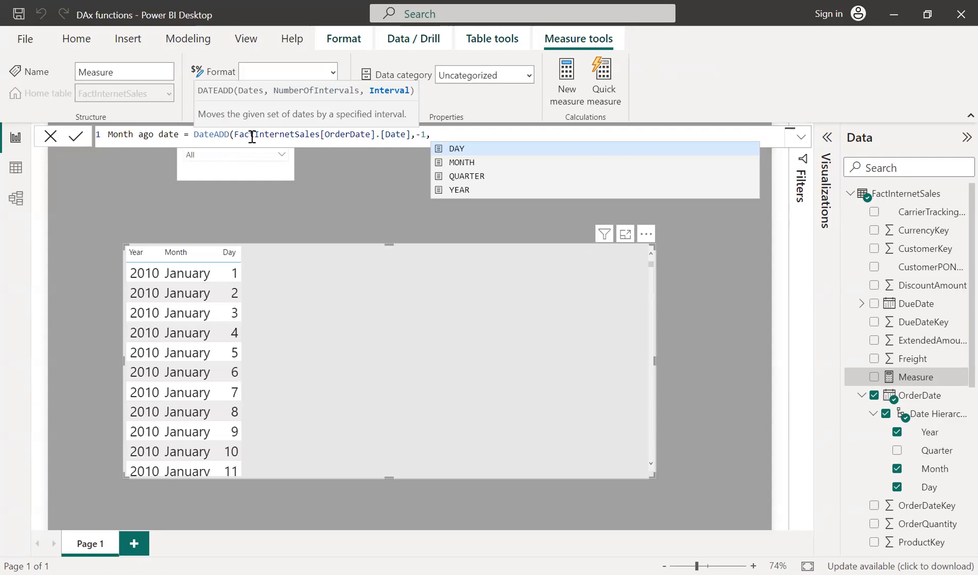
type("MONTH")
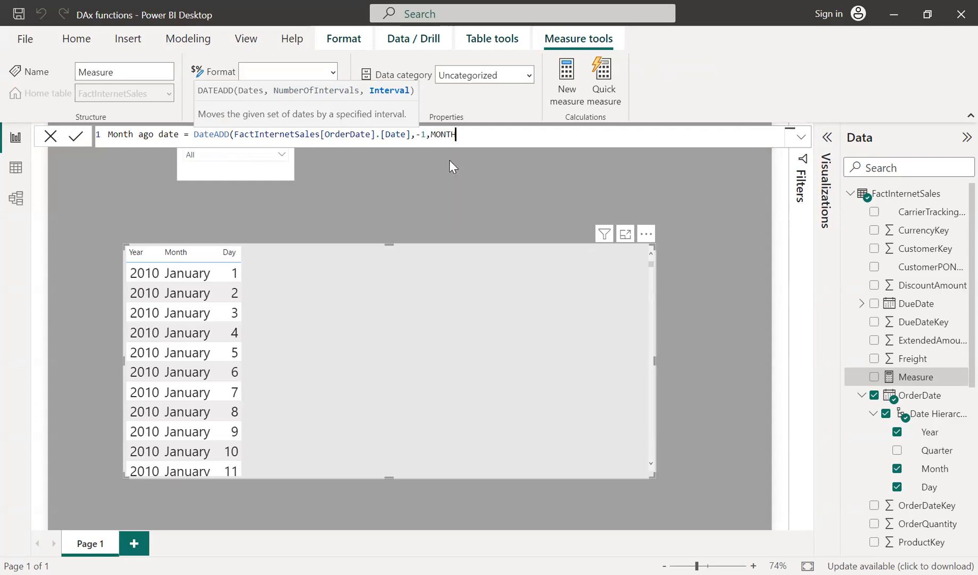
type(")")
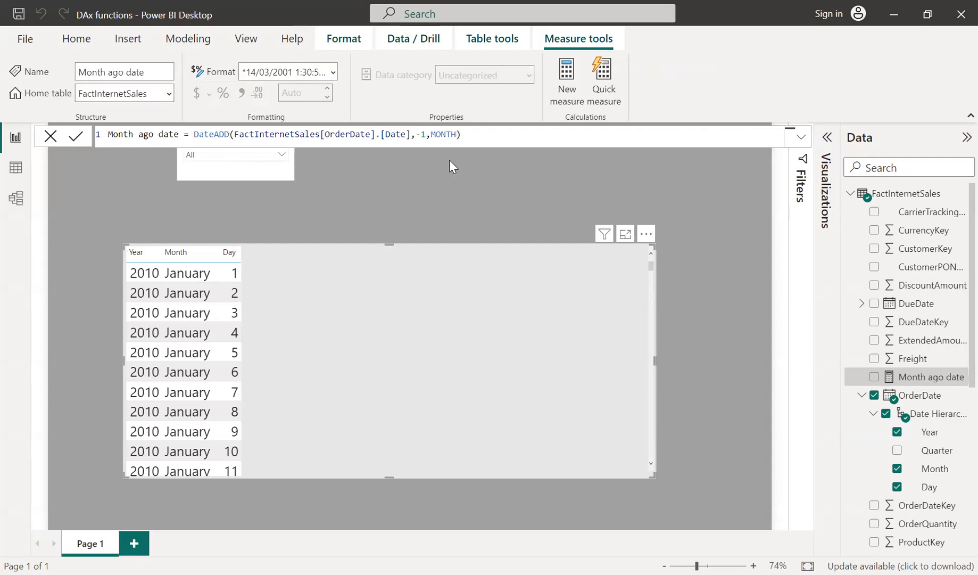
mouse_move(383, 286)
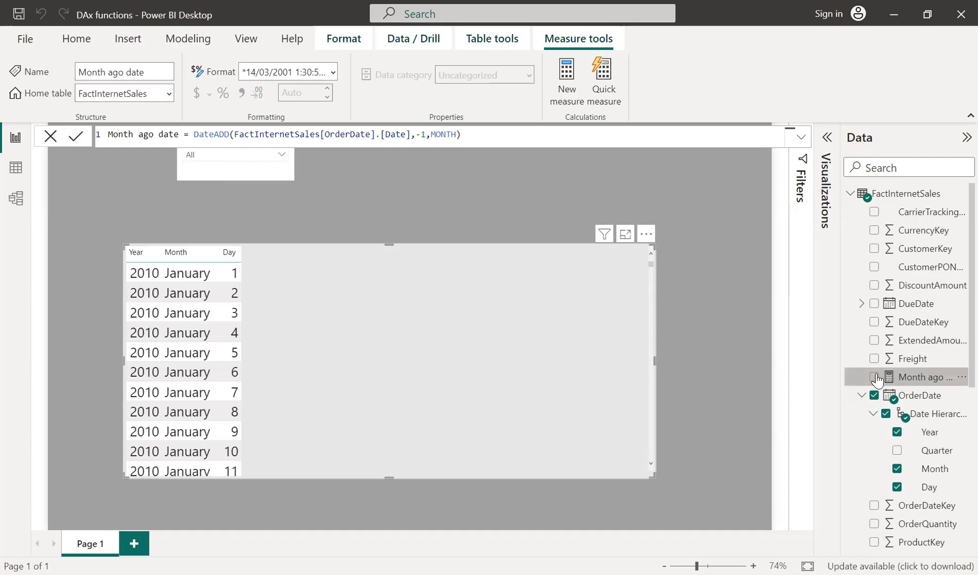
Step: Show Month ago date in the table and filter the slicer to February 2012
left_click(874, 377)
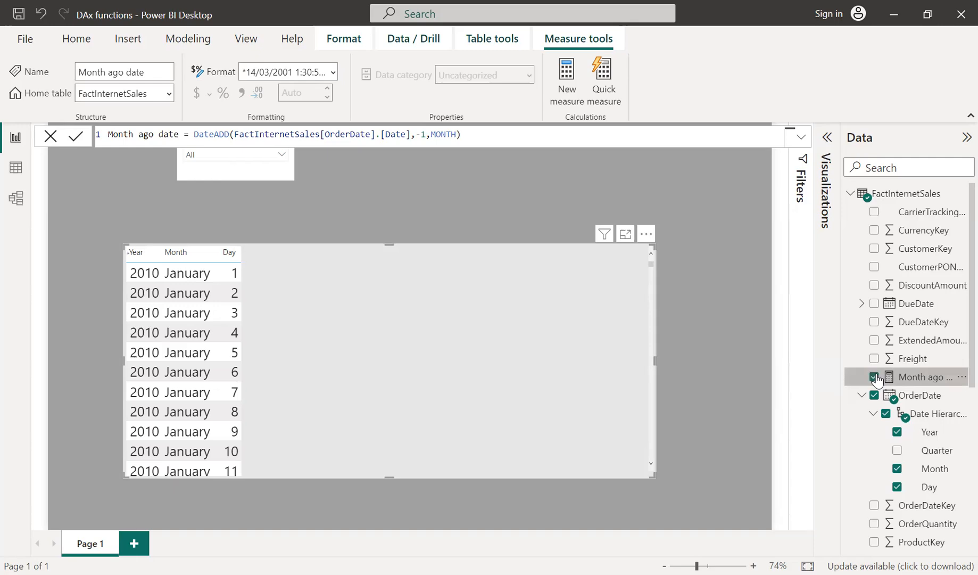
left_click(874, 377)
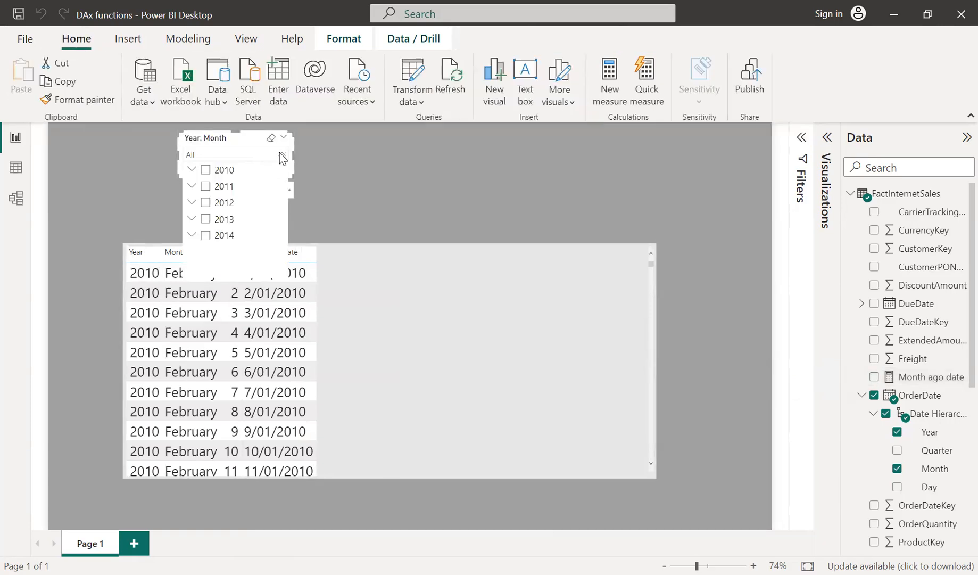
left_click(193, 202)
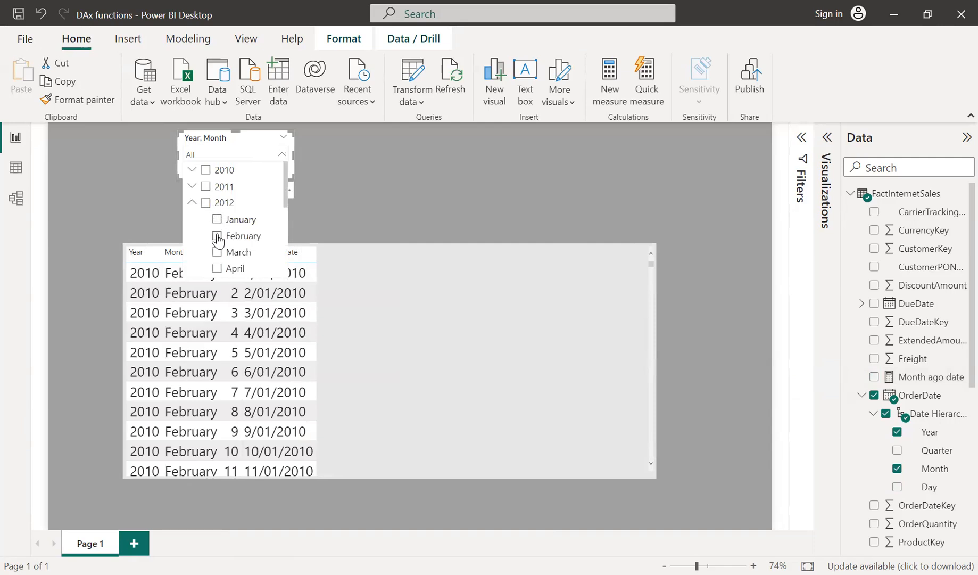
left_click(216, 236)
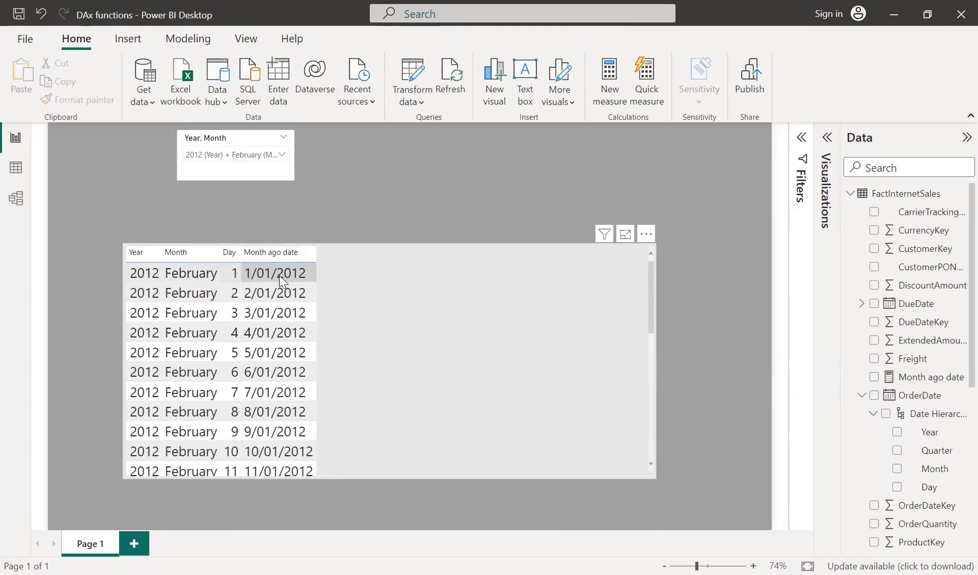
mouse_move(251, 312)
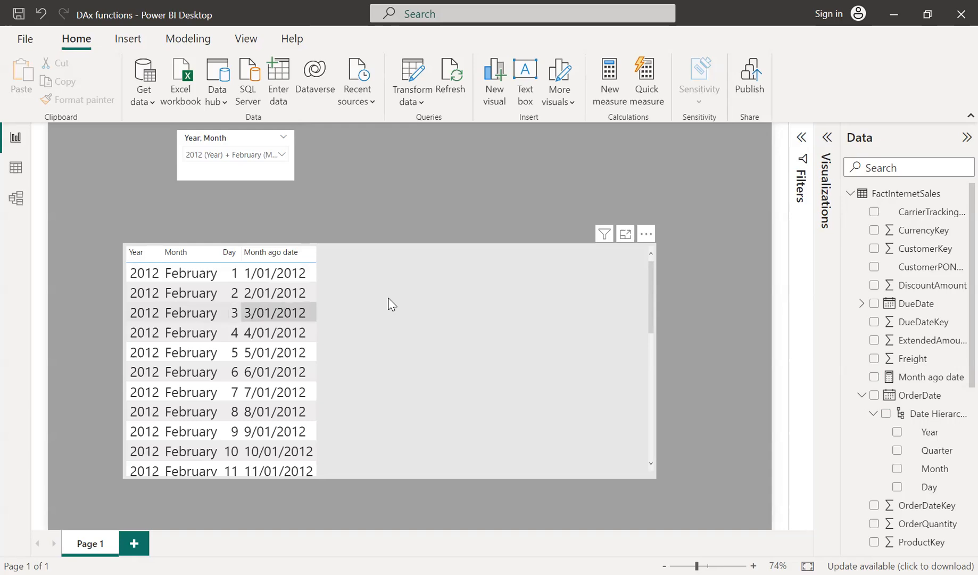
left_click(929, 377)
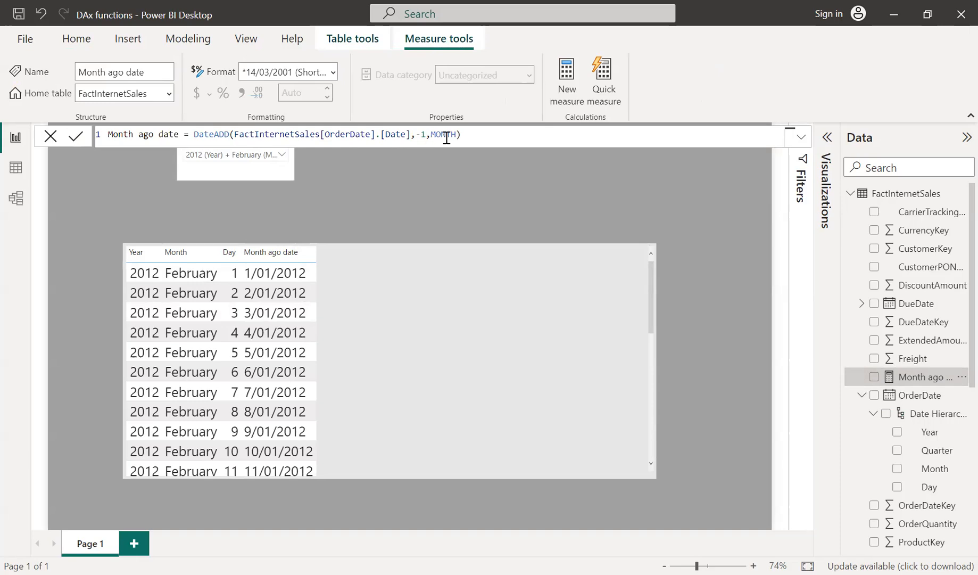
mouse_move(433, 162)
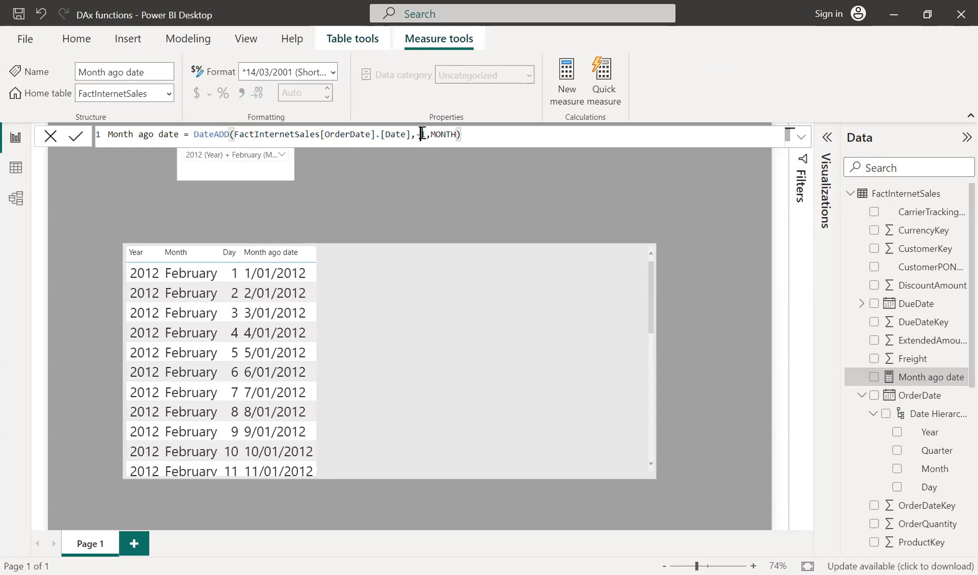
Step: Change the Month ago date offset to +1 so February rows list March 2012 dates
type("1")
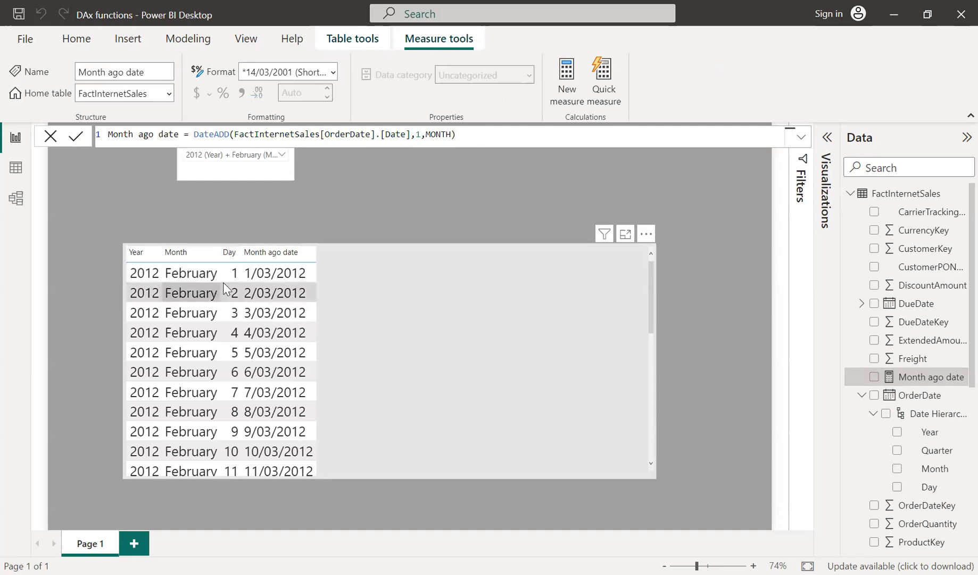
mouse_move(268, 285)
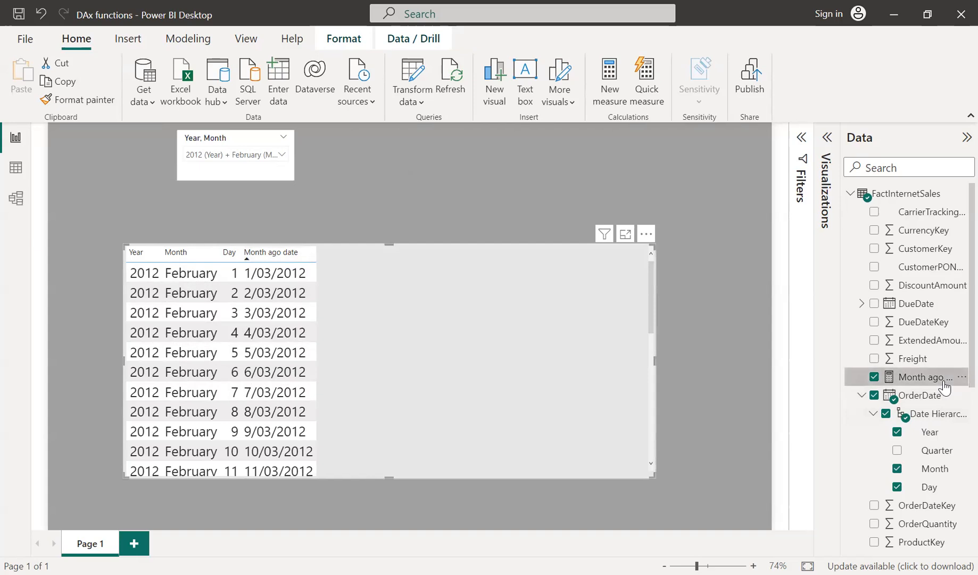
left_click(930, 376)
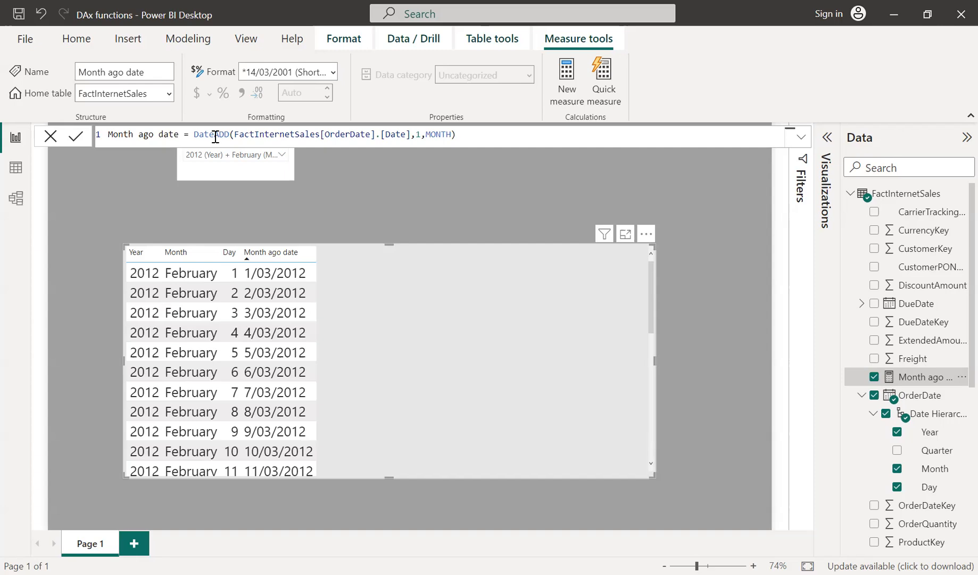
mouse_move(253, 134)
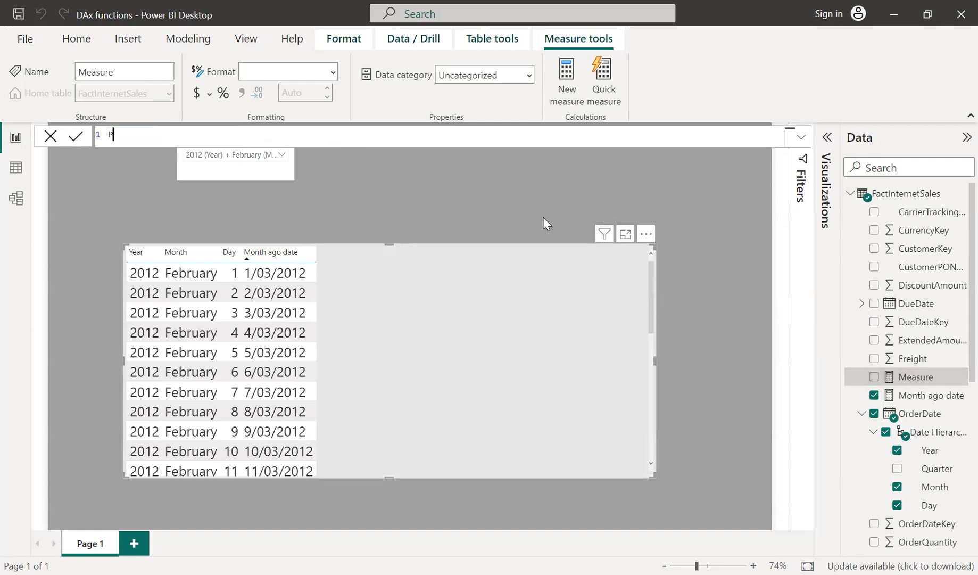
Step: Start Previous Month SAles = CALCULATE([Total Correct SAles amount] as the expression
type("Previous Month SAles =")
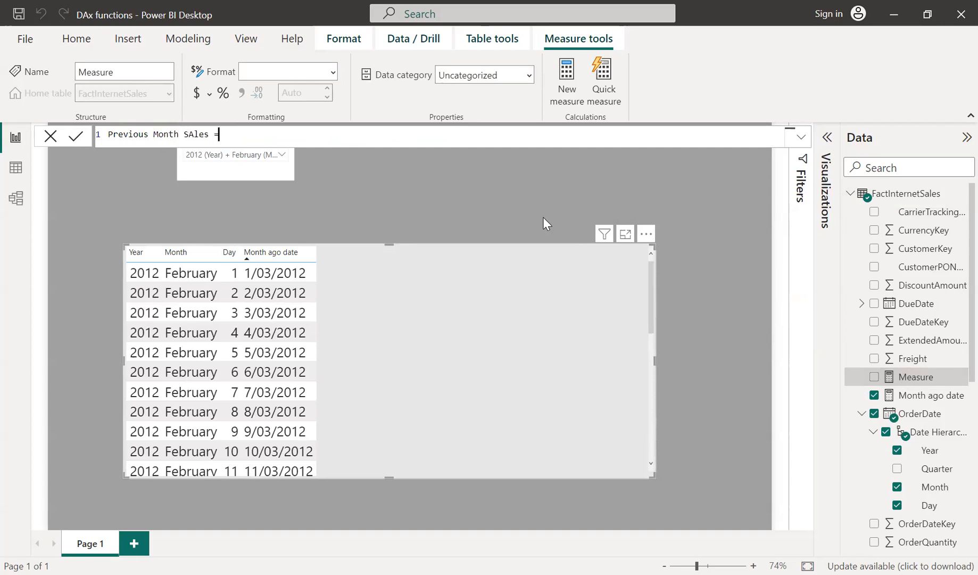
type("Calcul")
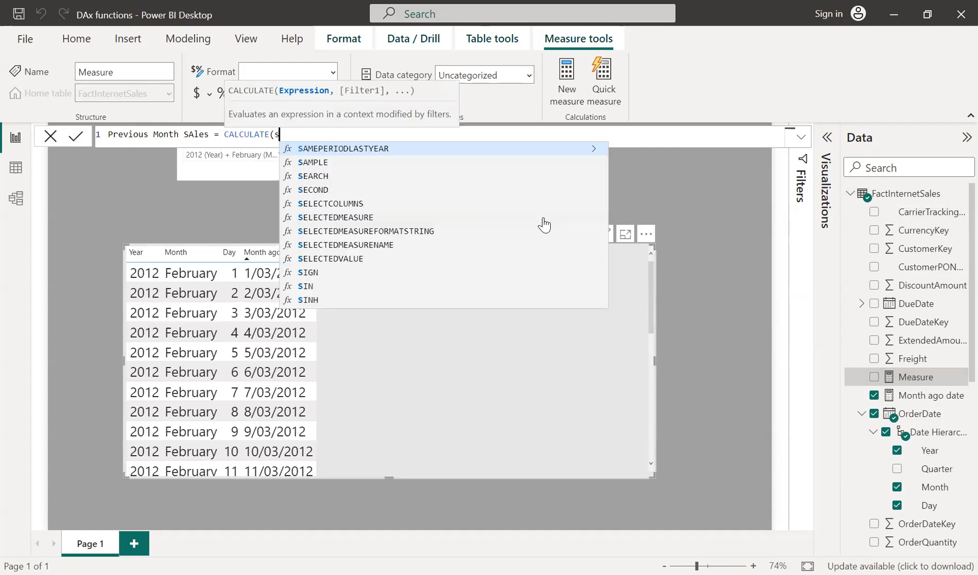
type("um(Sales")
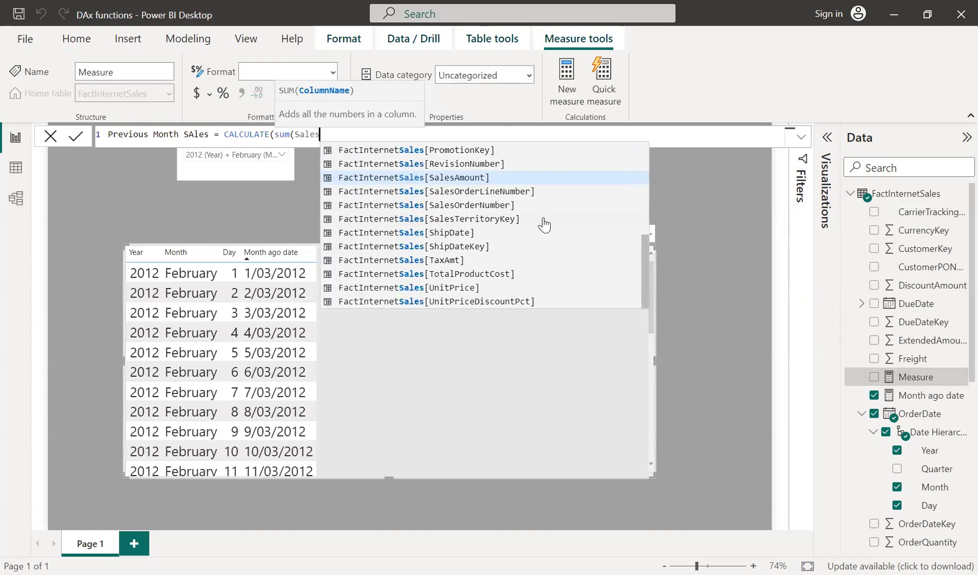
left_click(414, 177)
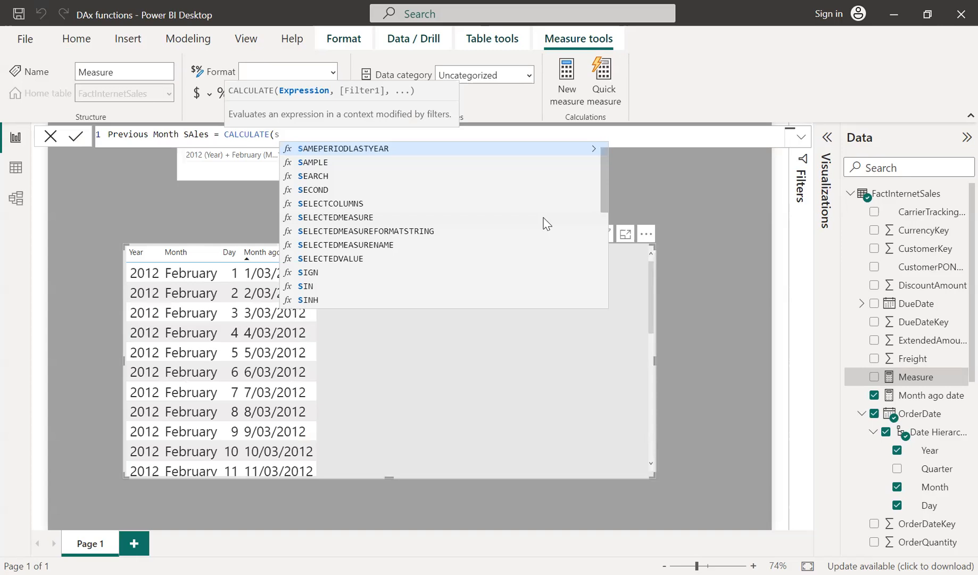
type("tota")
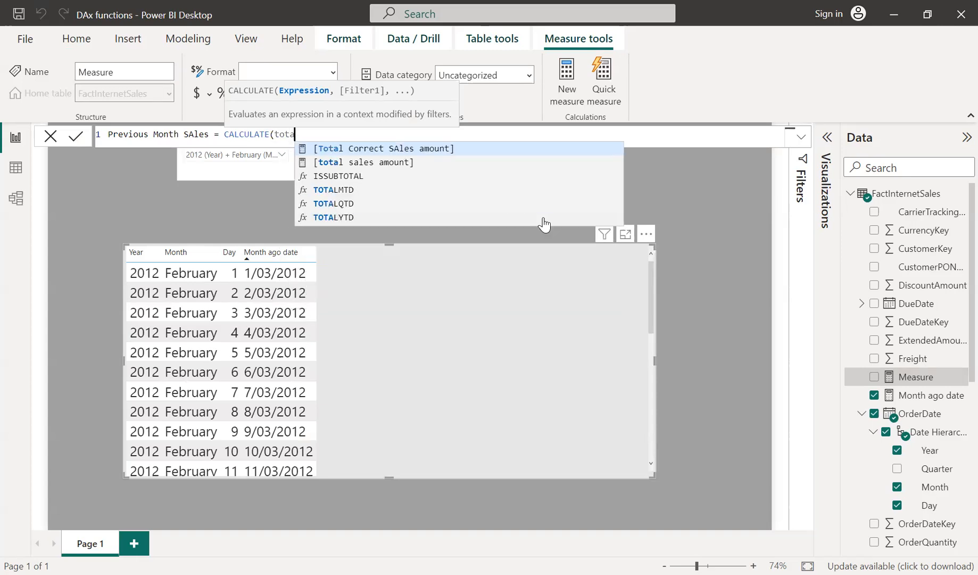
left_click(385, 149)
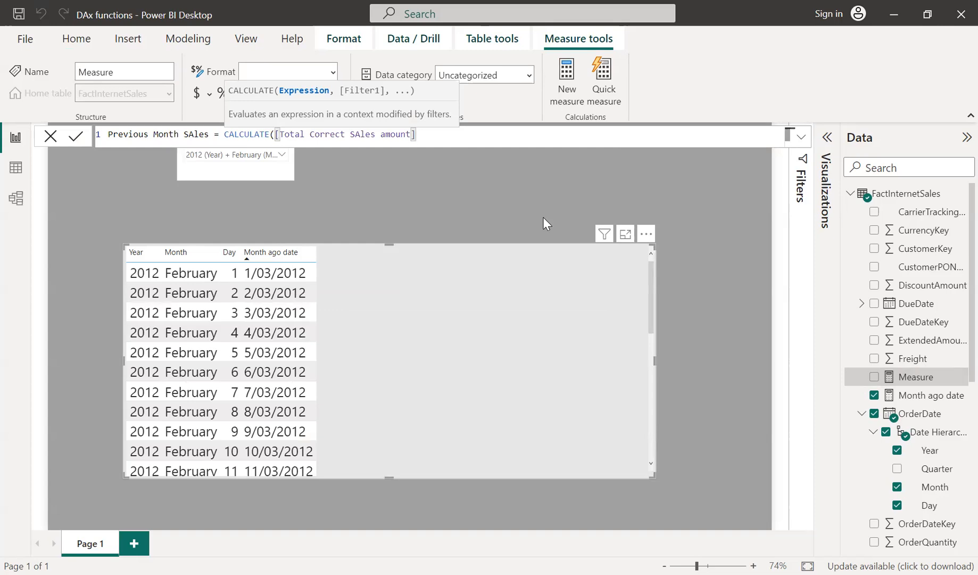
Step: Add the filter DATEADD(FactInternetSales[OrderDate].[Date],-1,MONTH) to the measure
type(",dateadd")
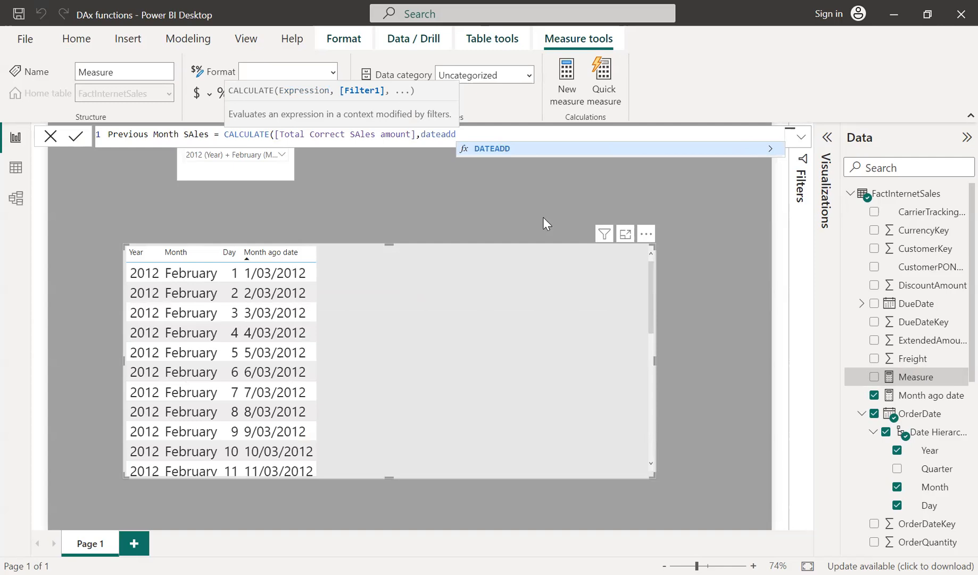
type("(fact")
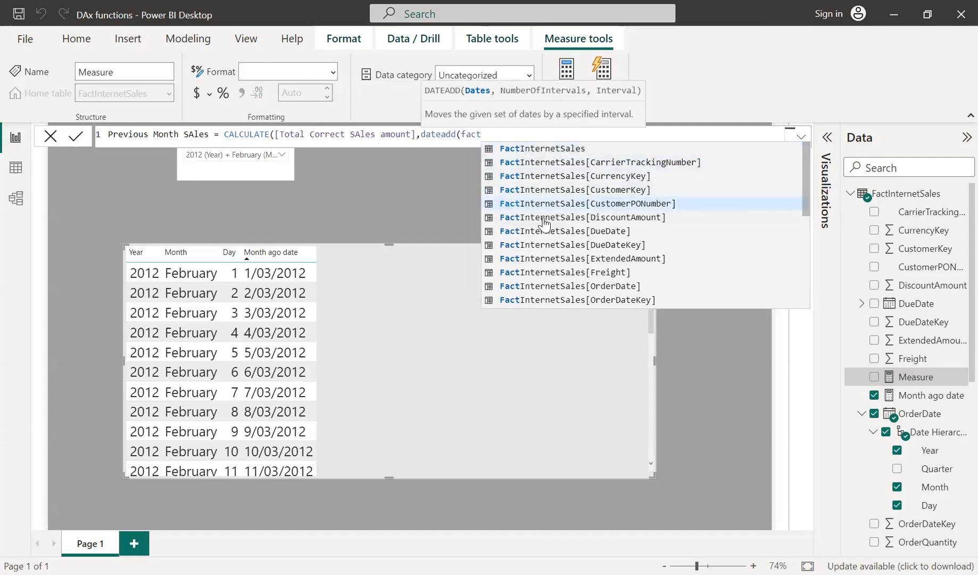
left_click(569, 286)
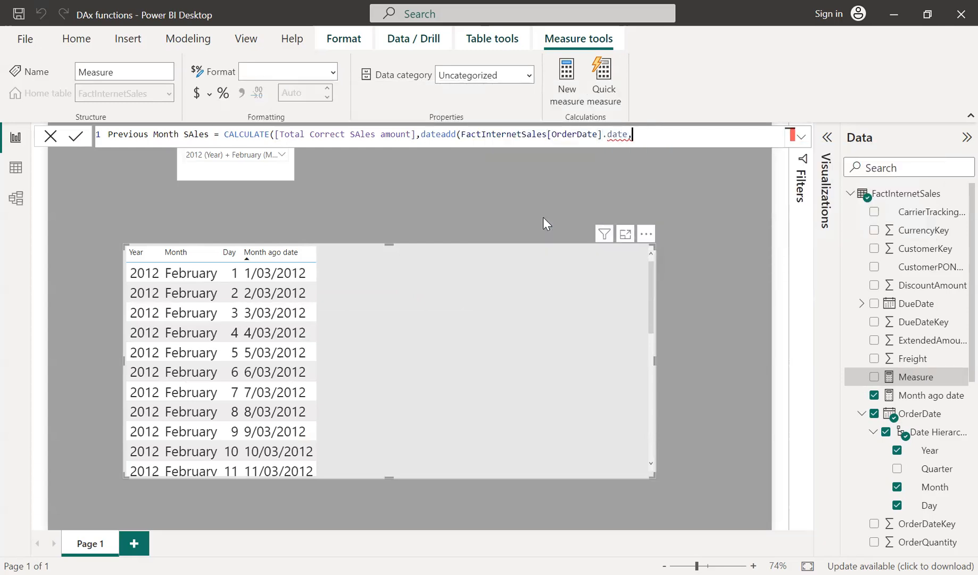
type(",-1,")
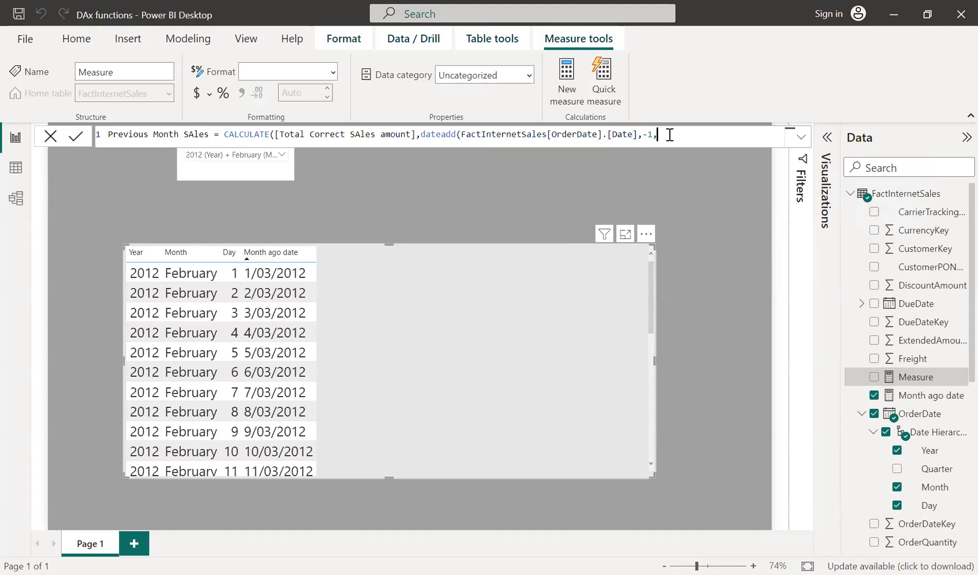
type("Mon")
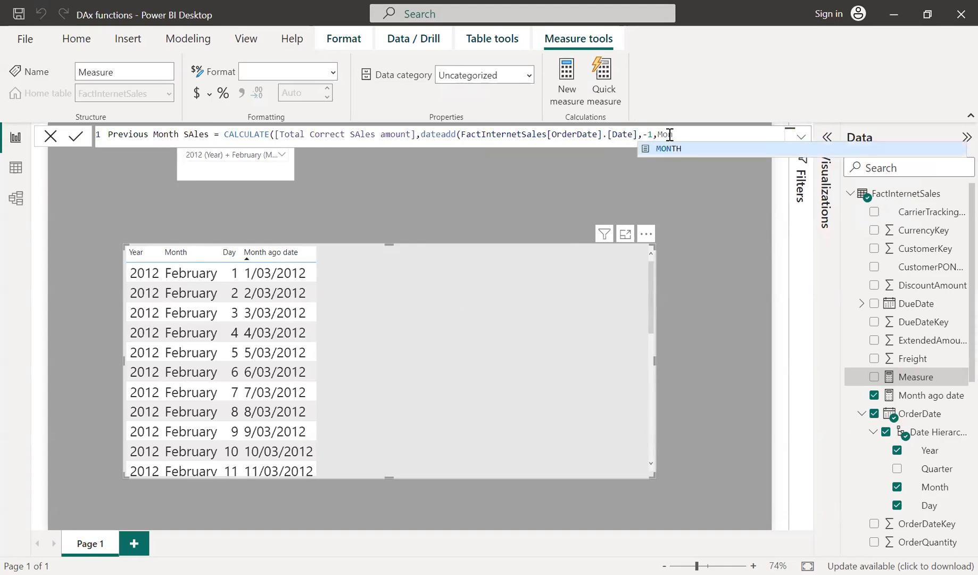
key("Tab")
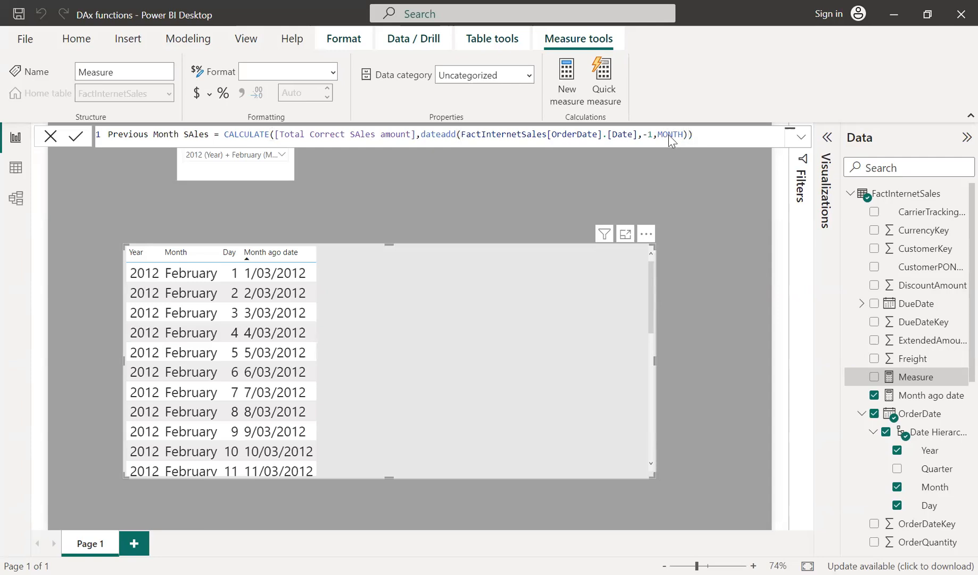
mouse_move(900, 419)
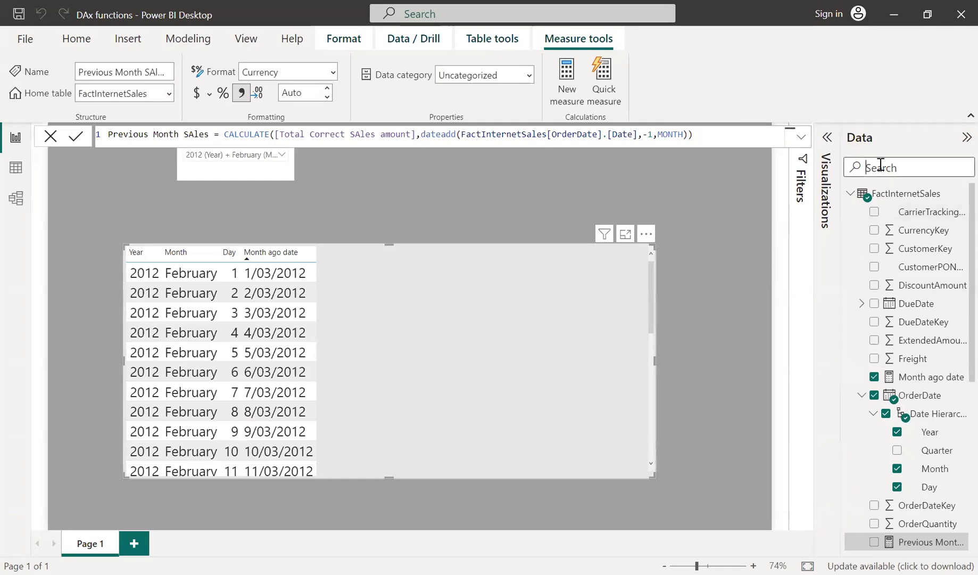
Step: Add Previous Month SAles and Total Correct SAles amount, renaming the latter Selected Month SAles
type("previous")
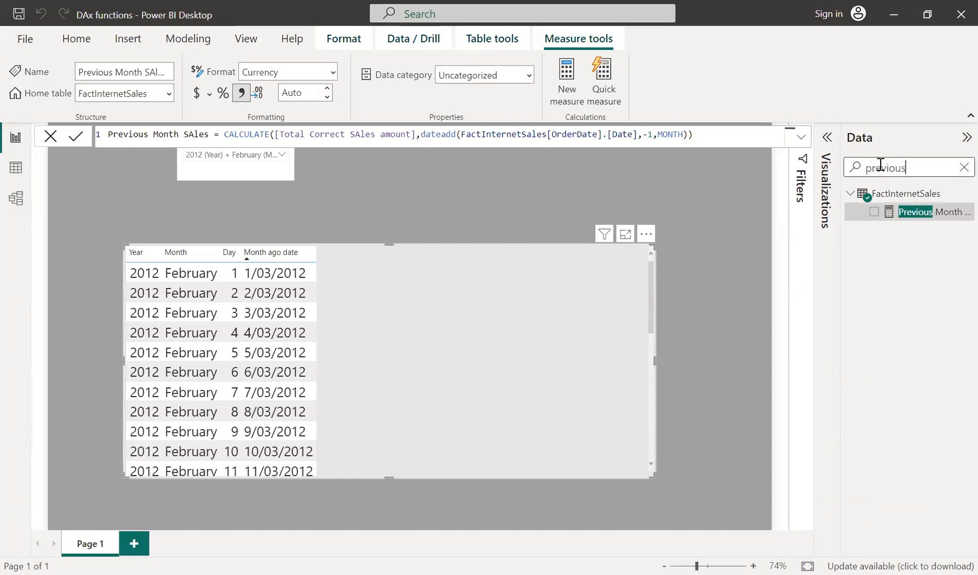
left_click(874, 212)
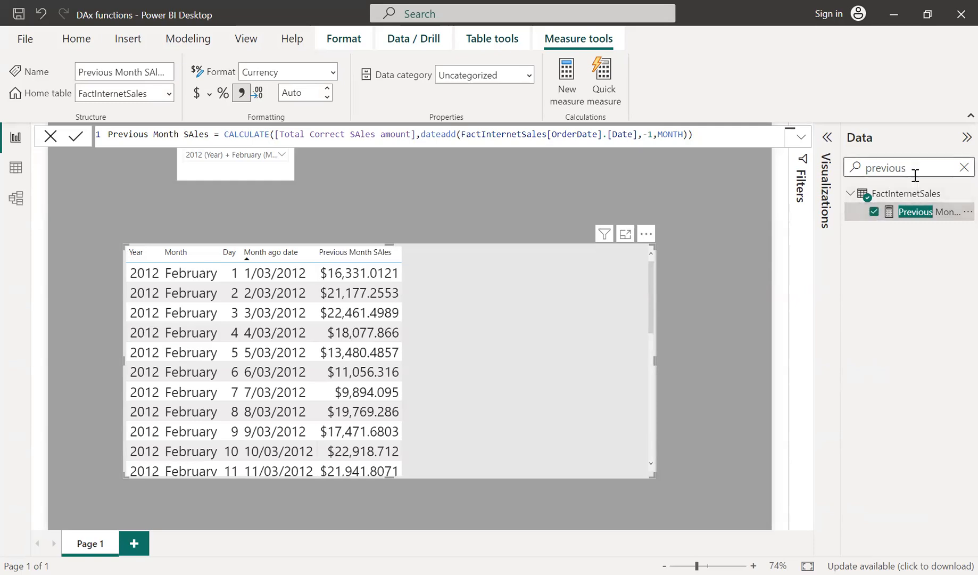
left_click(964, 167)
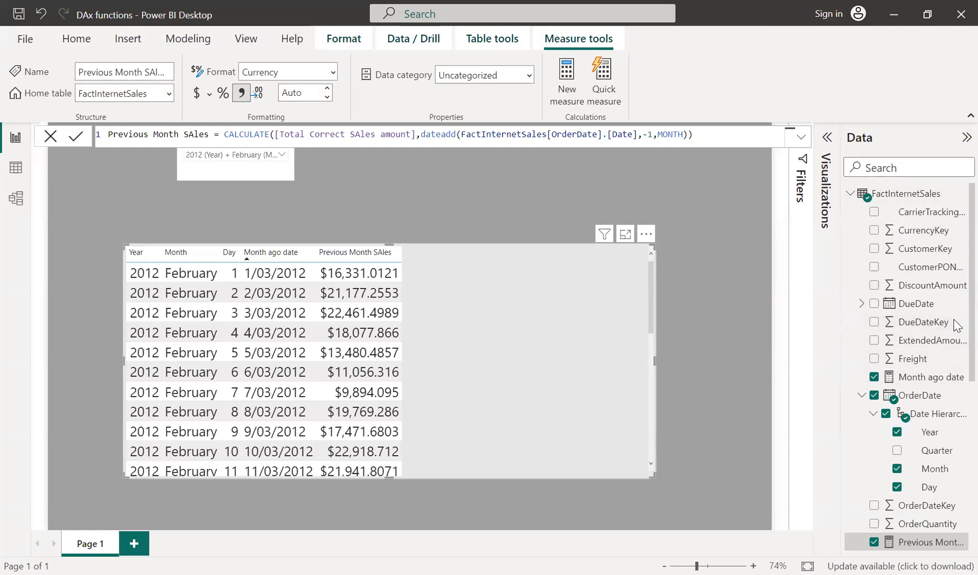
scroll("down", 3)
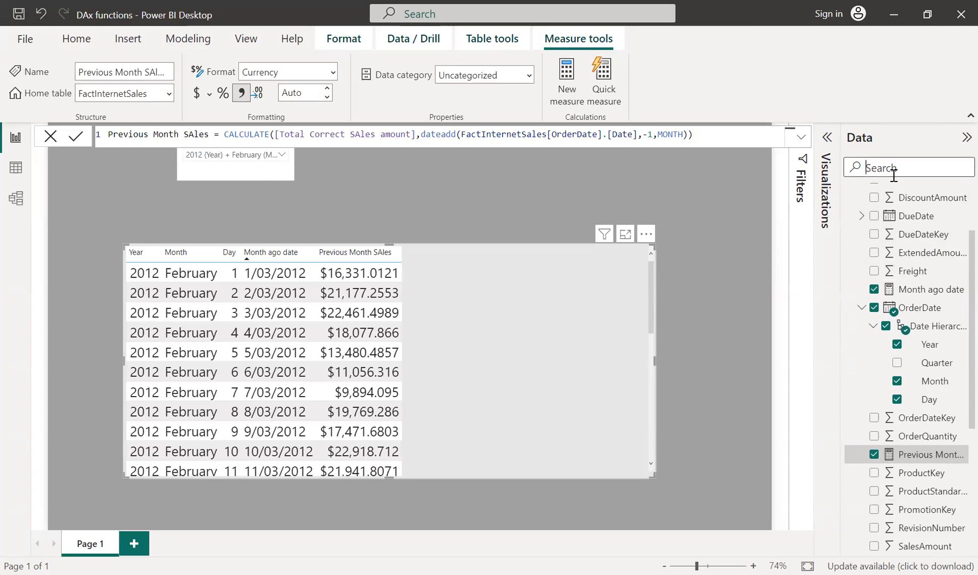
type("total")
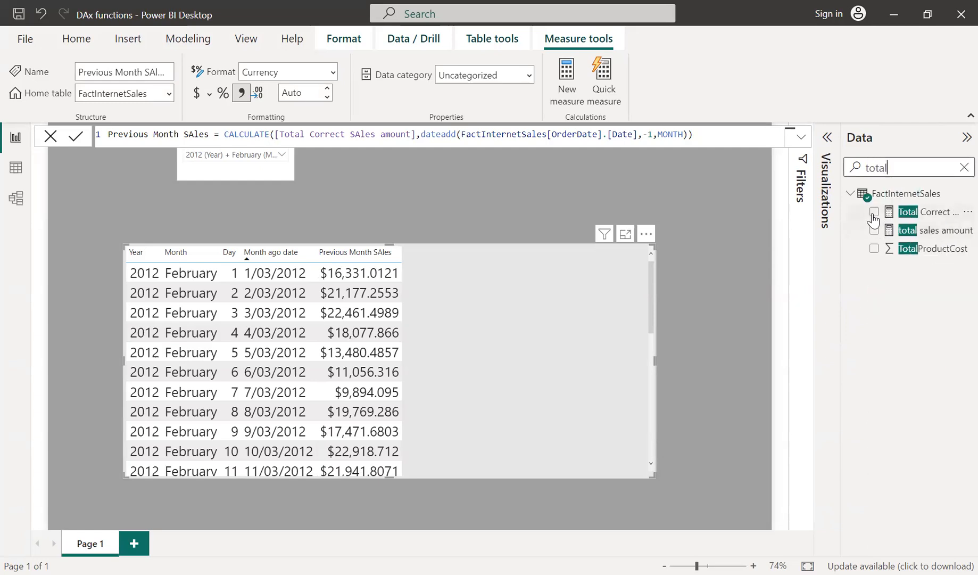
left_click(875, 212)
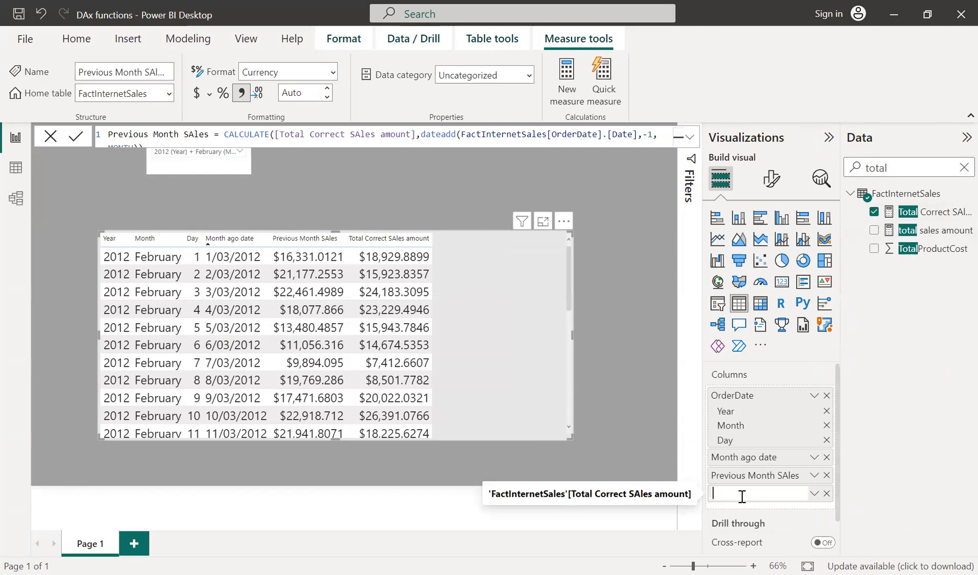
type("Selected Month SAles")
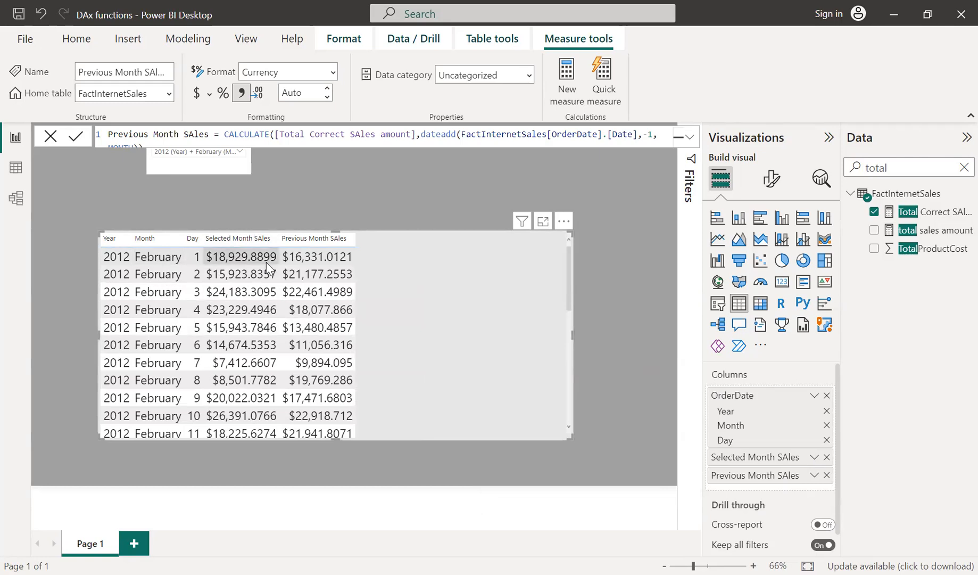
mouse_move(315, 262)
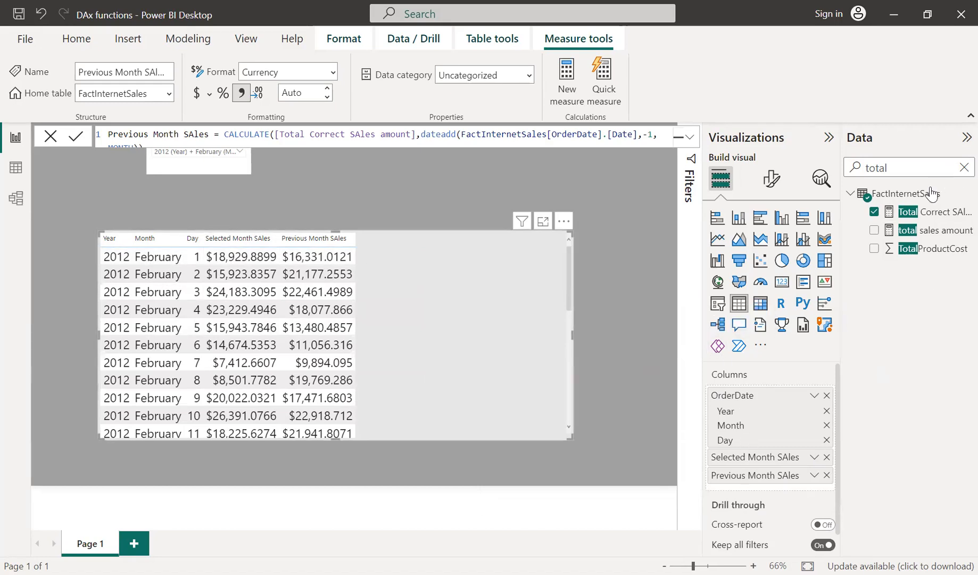
Step: Set 0 decimal places on Total Correct SAles amount and Previous Month SAles
left_click(933, 212)
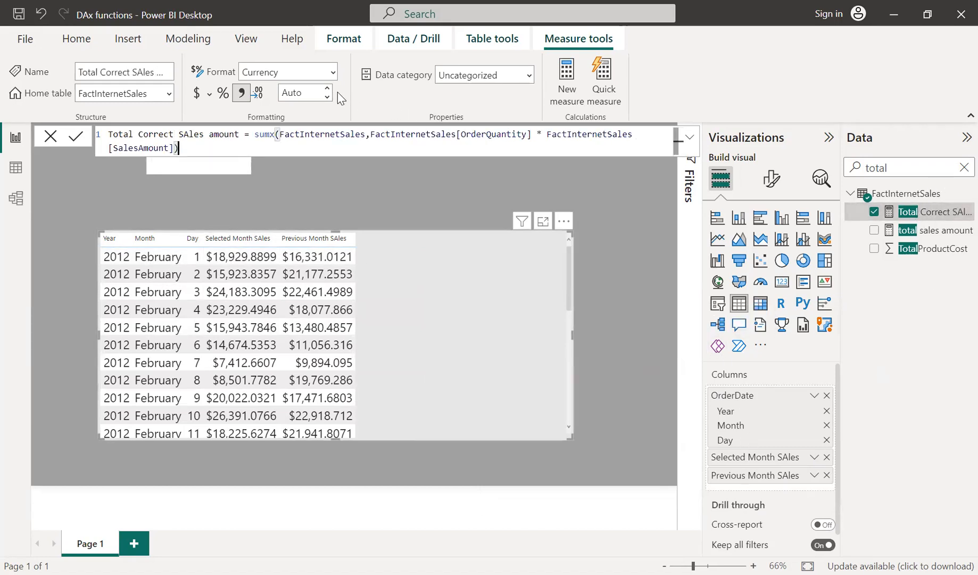
mouse_move(327, 92)
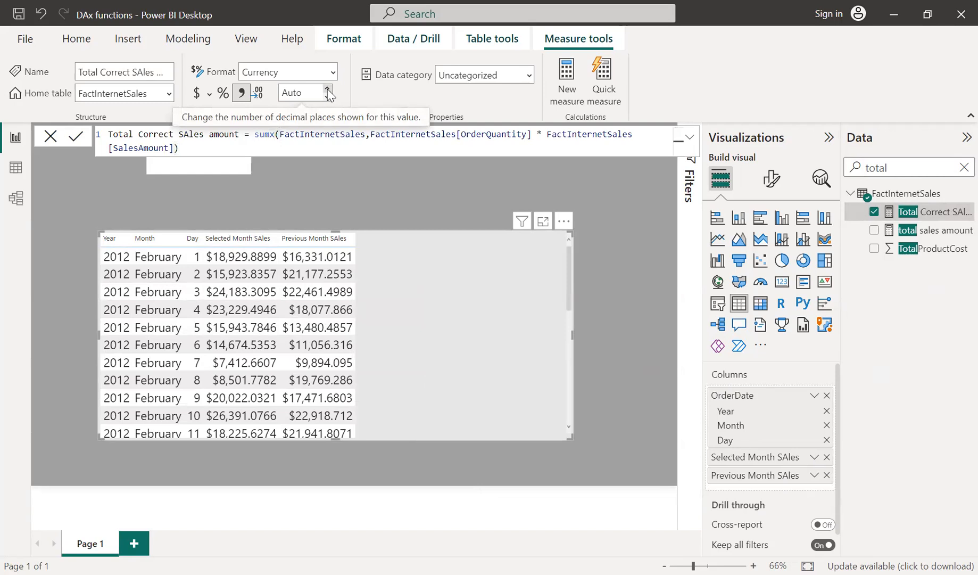
left_click(329, 89)
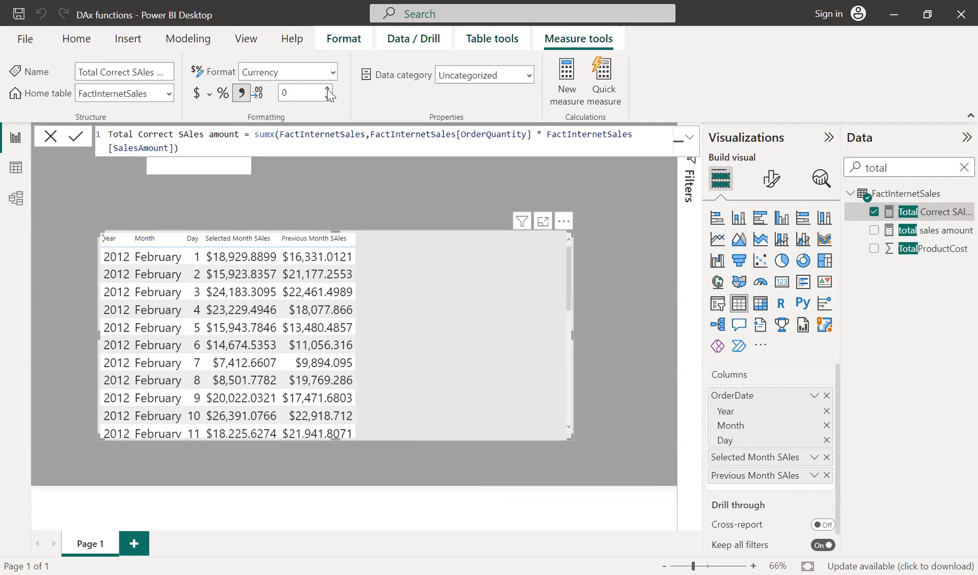
mouse_move(942, 240)
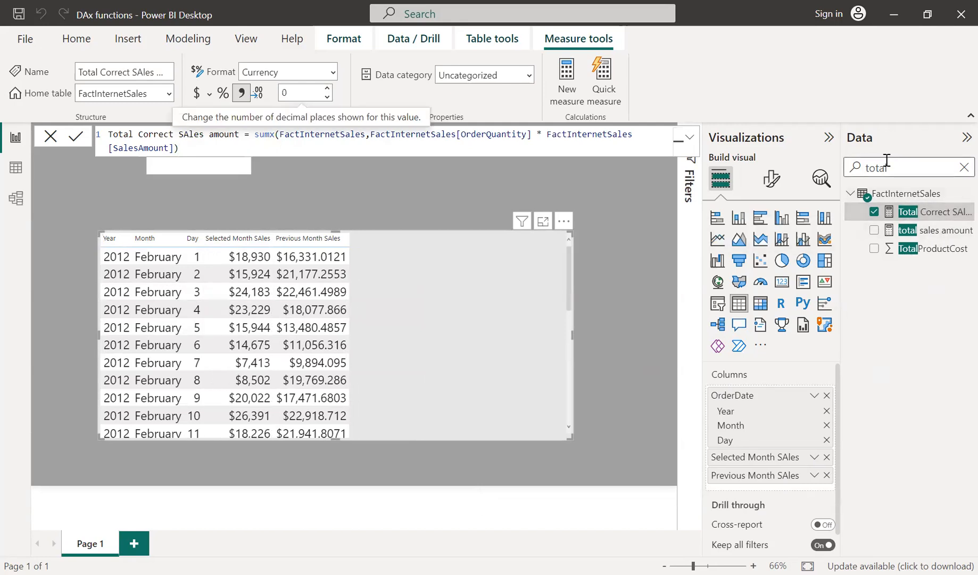
left_click(965, 167)
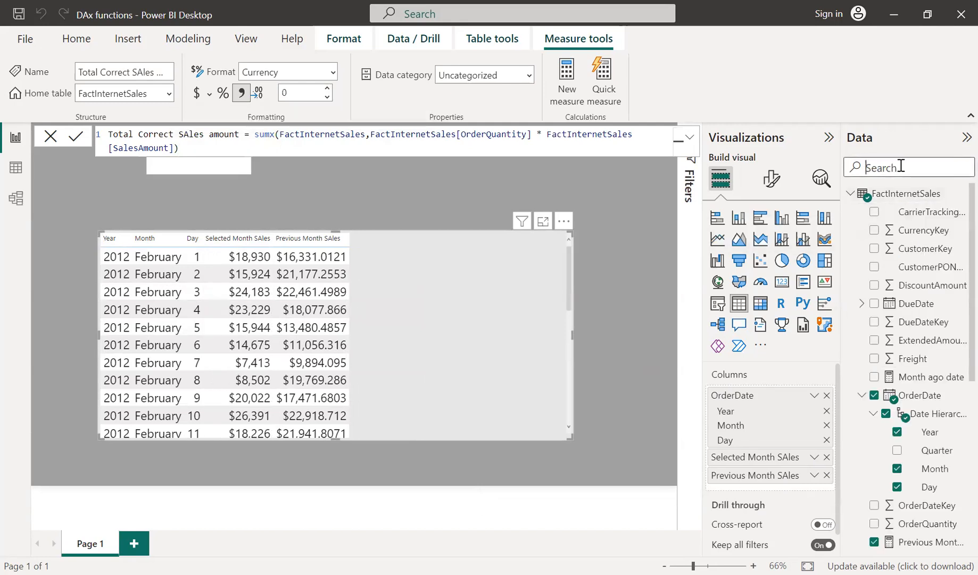
type("previous")
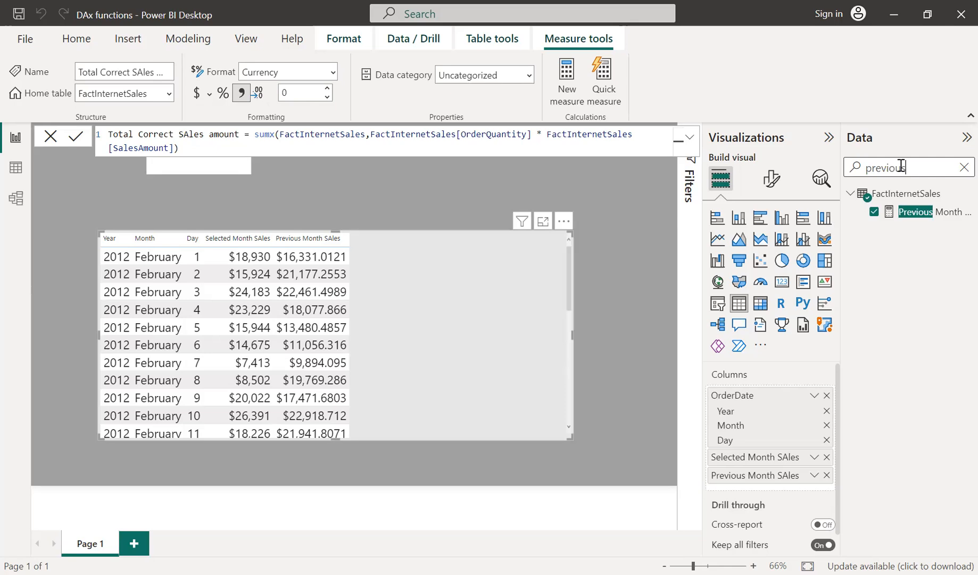
left_click(934, 211)
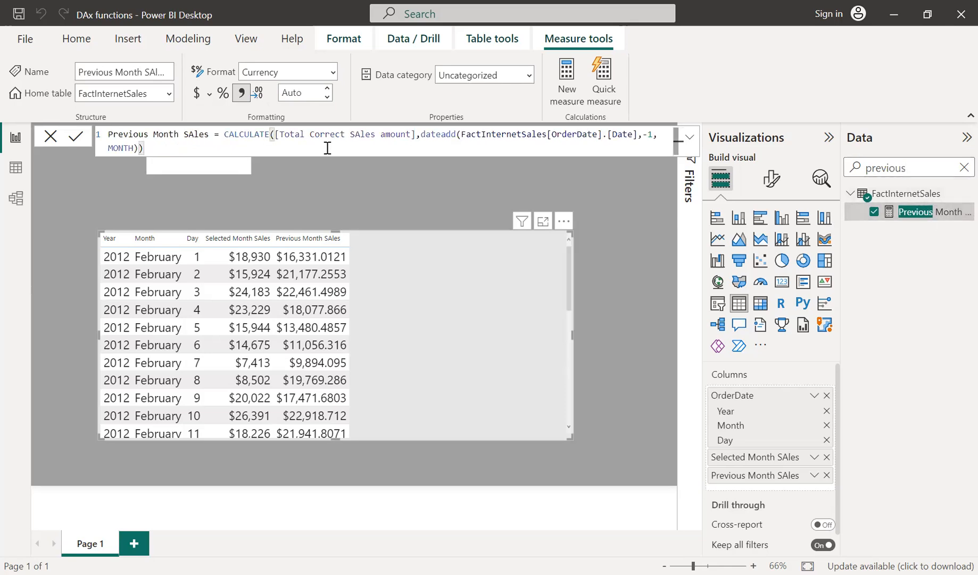
mouse_move(327, 93)
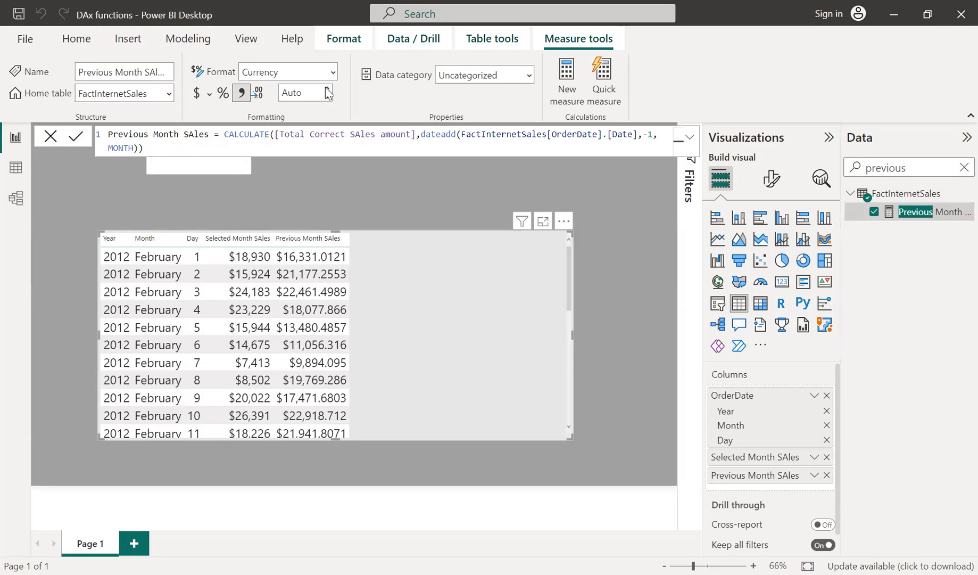
left_click(326, 88)
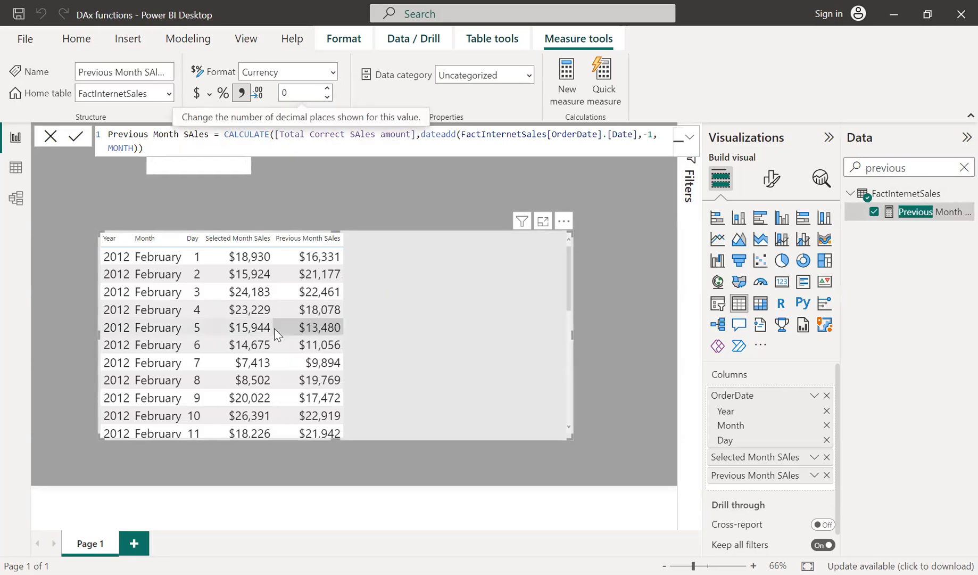
mouse_move(278, 401)
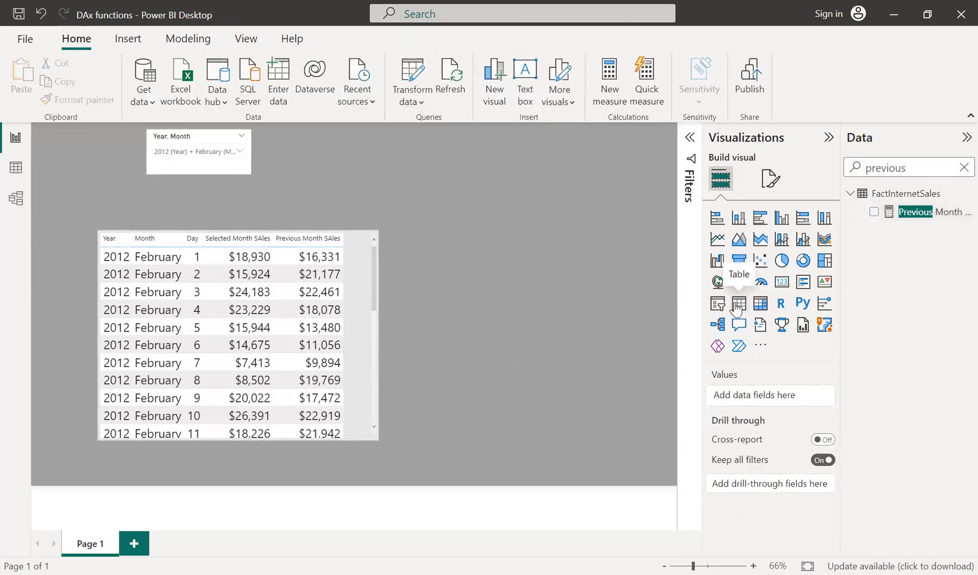
Step: Place a new table right of the first with Year, Month, Day and Total Correct SAles amount
left_click(739, 304)
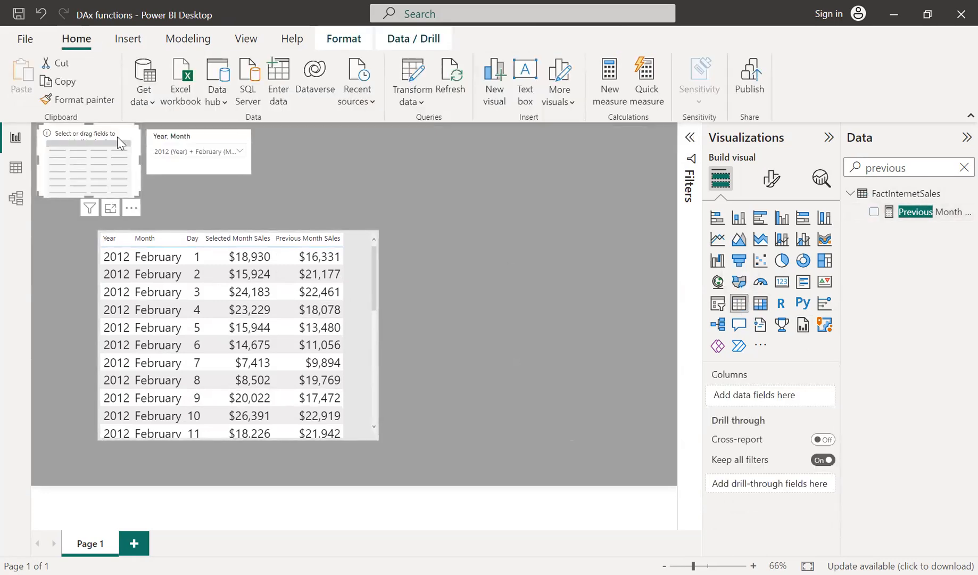
left_click_drag(87, 162, 466, 255)
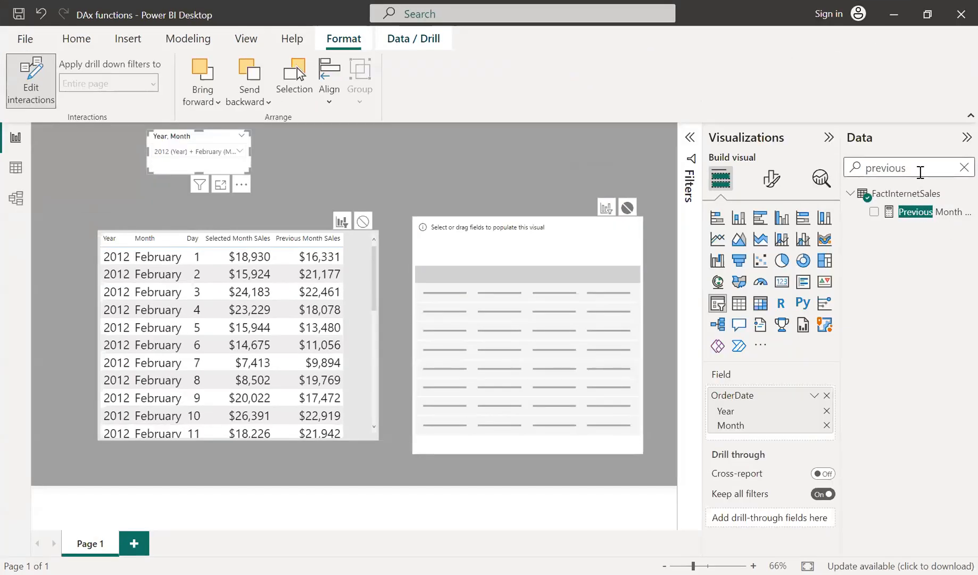
left_click(965, 168)
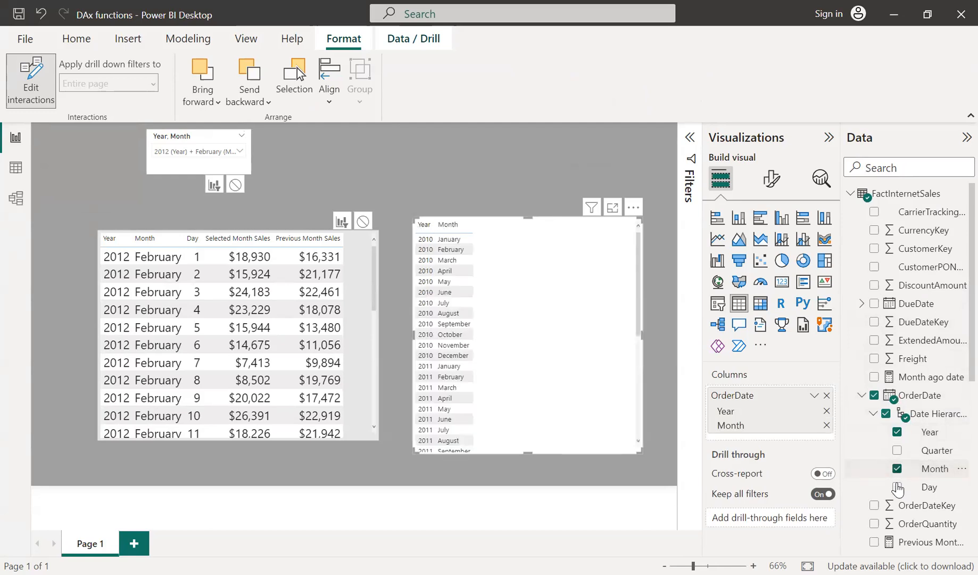
left_click(898, 487)
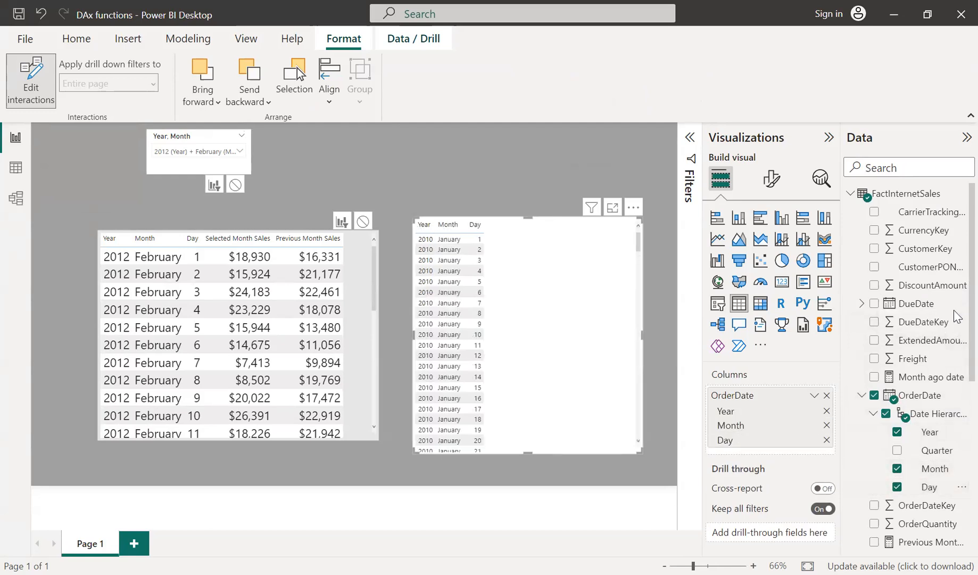
scroll("down", 3)
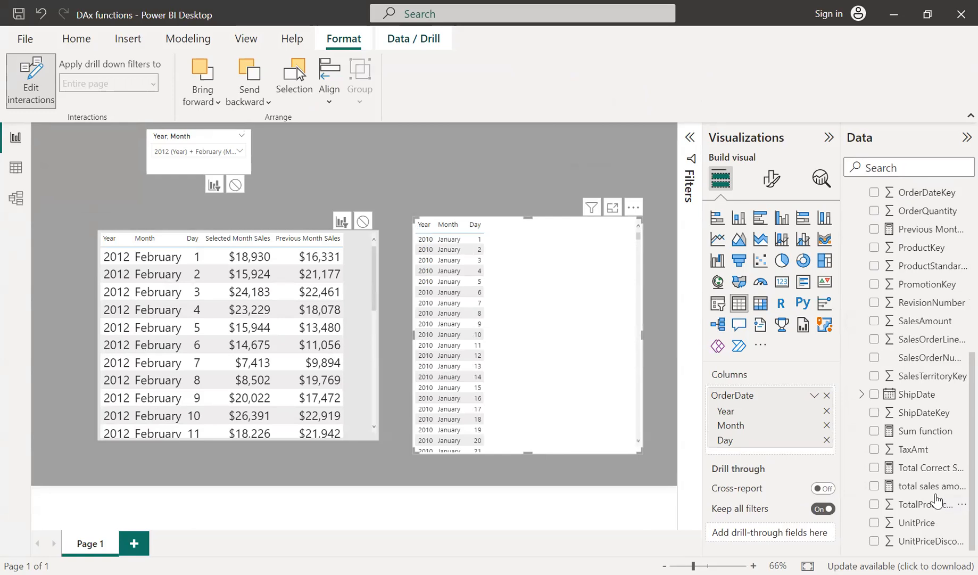
left_click(875, 467)
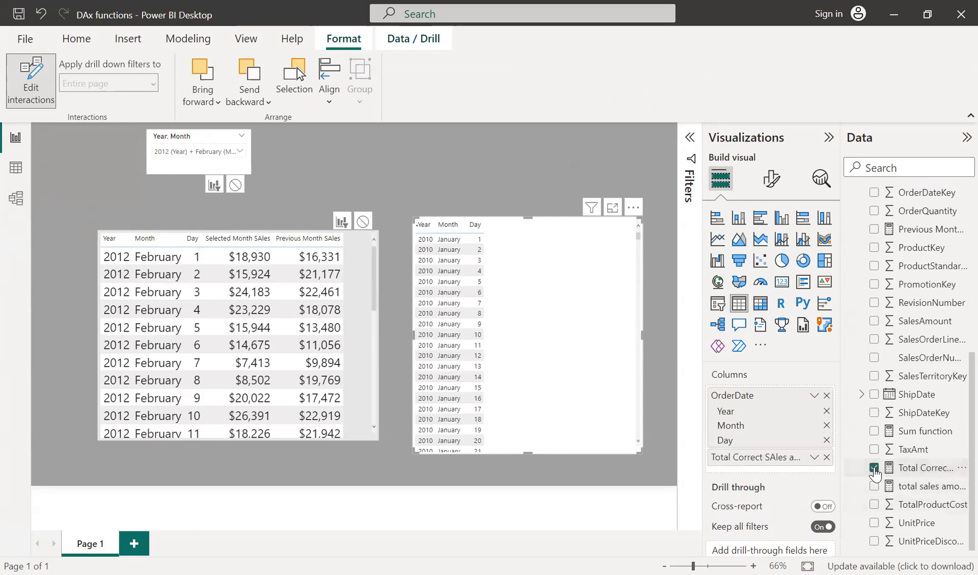
left_click(876, 468)
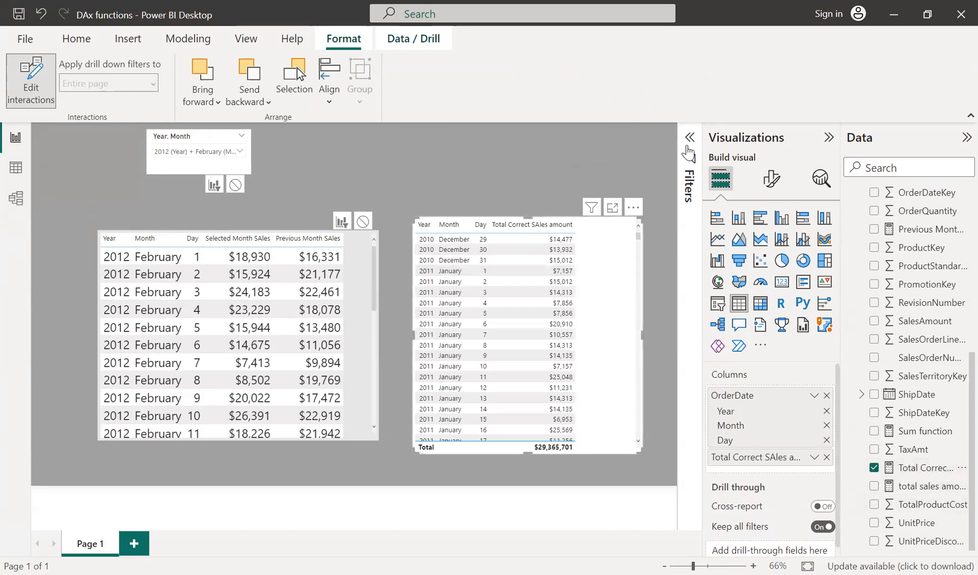
Step: Filter the new table to OrderDate Month January and Year 2012 via basic filtering
left_click(688, 137)
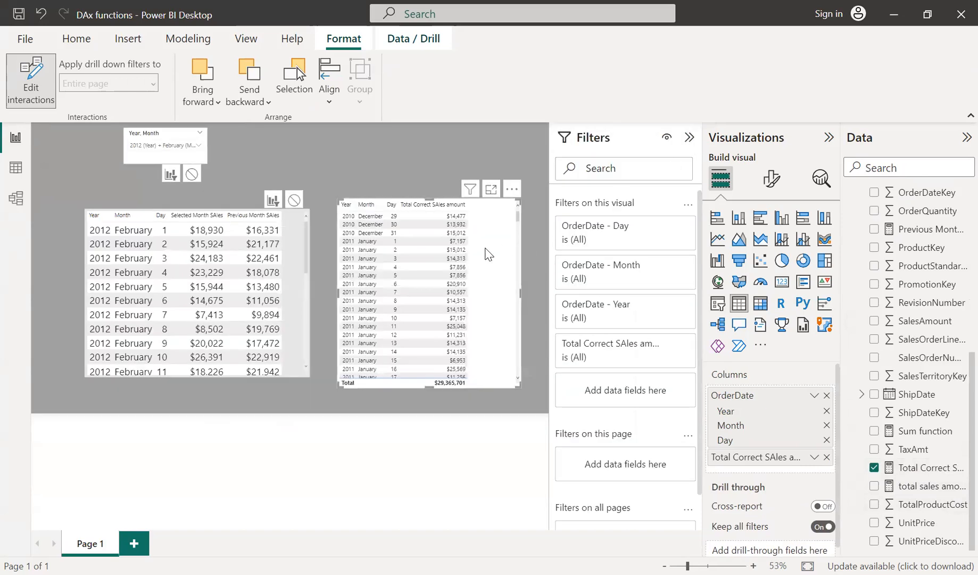
mouse_move(666, 269)
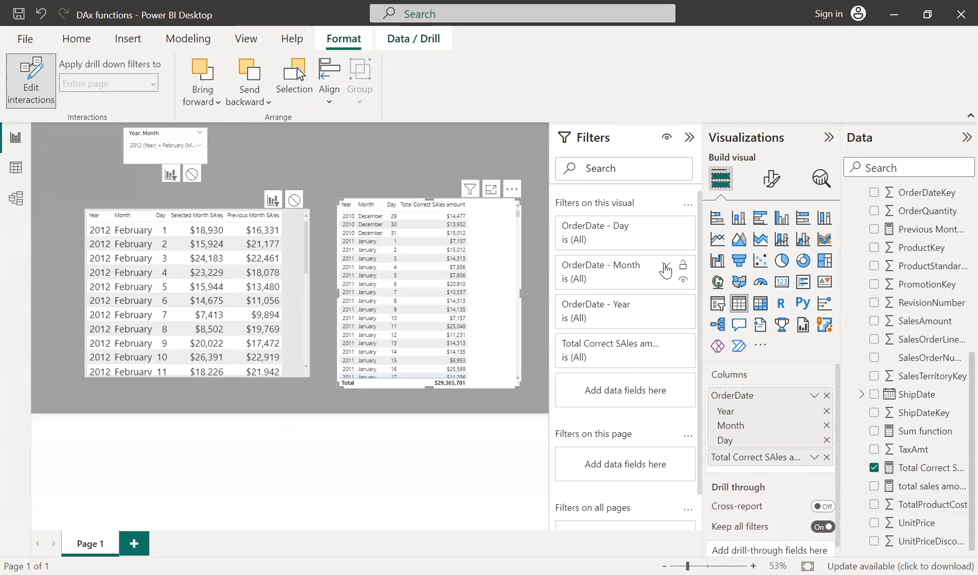
left_click(665, 270)
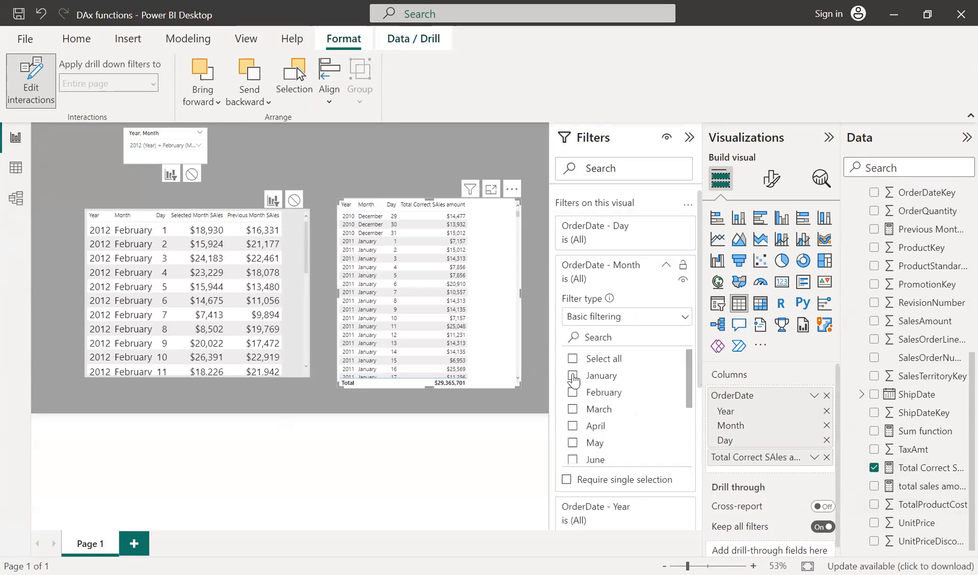
left_click(571, 374)
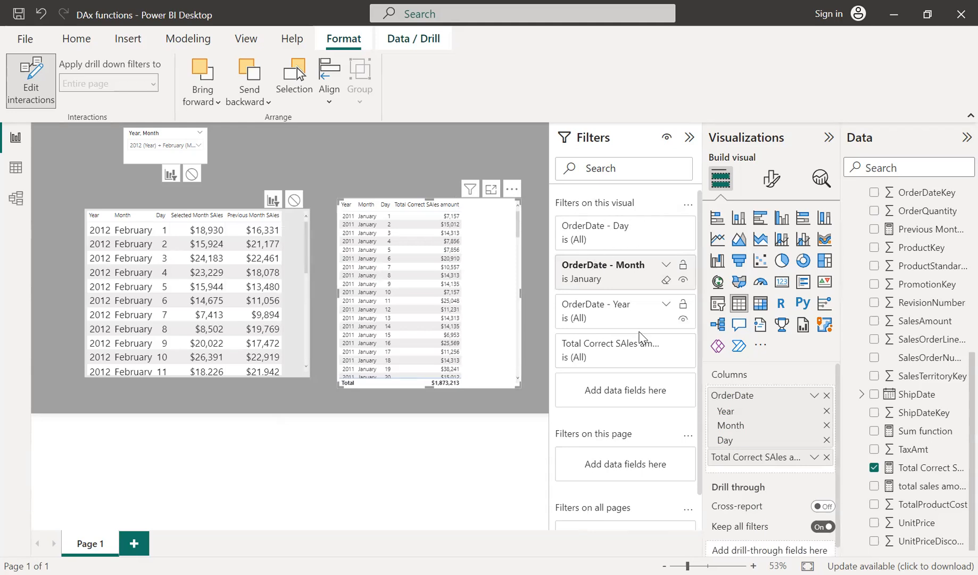
left_click(596, 310)
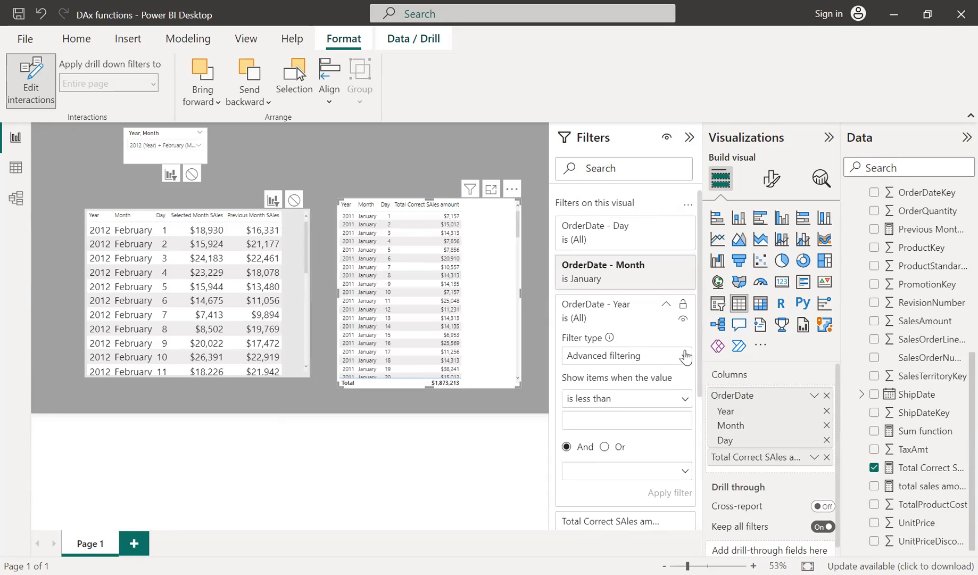
left_click(626, 356)
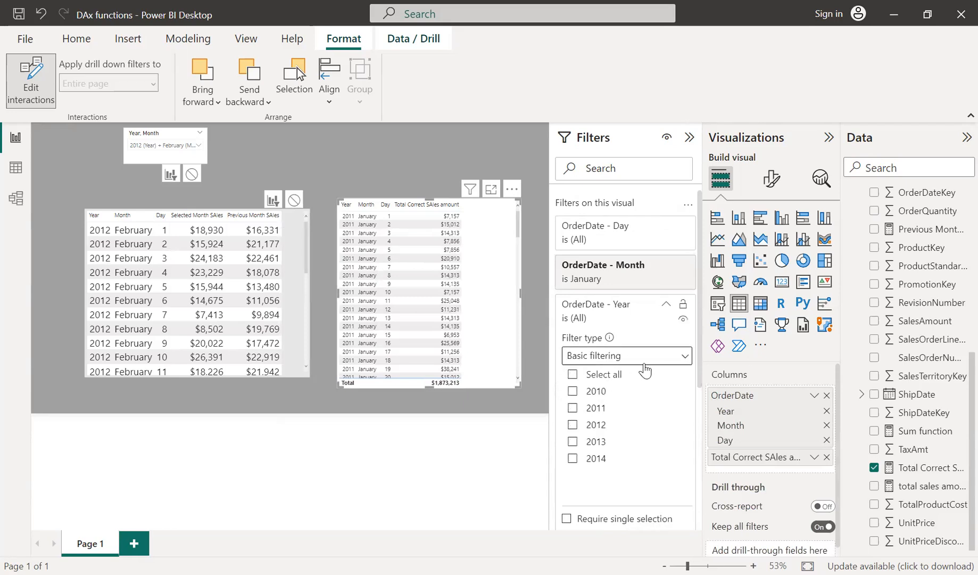
left_click(573, 425)
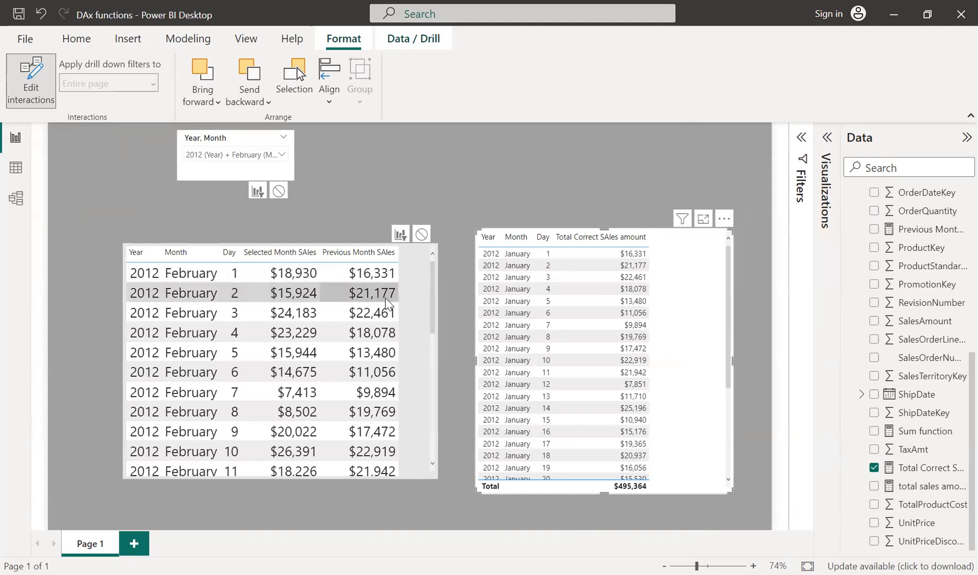
mouse_move(337, 323)
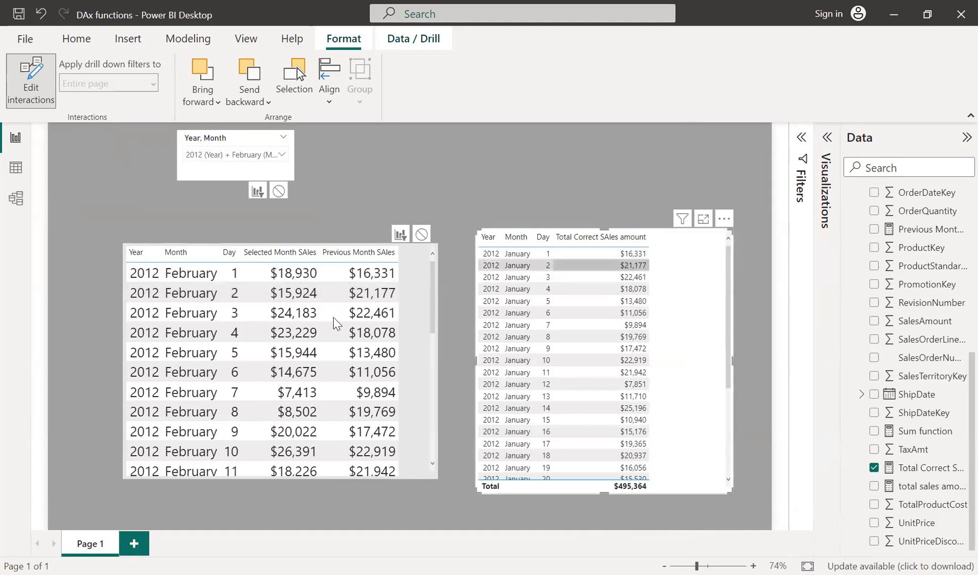
mouse_move(405, 385)
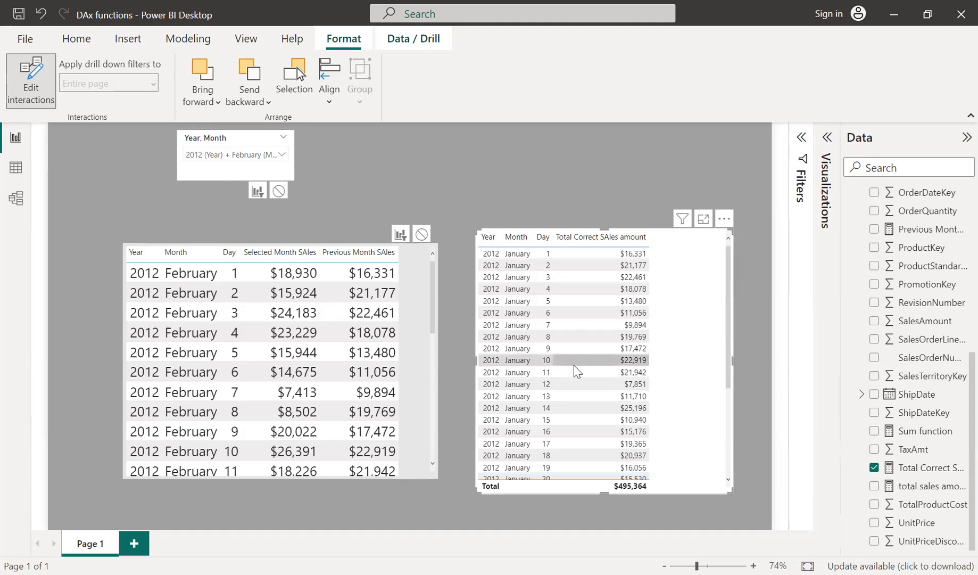
mouse_move(591, 377)
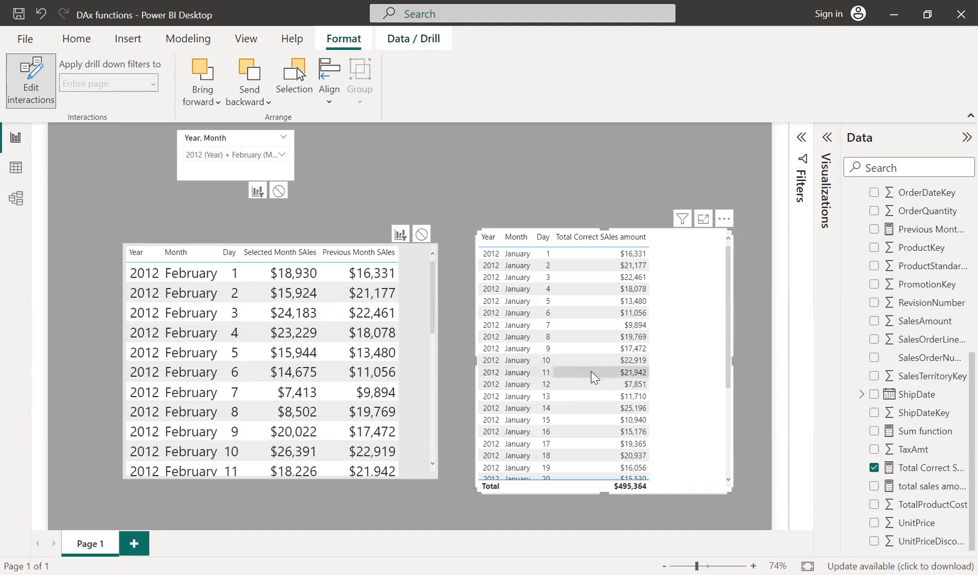